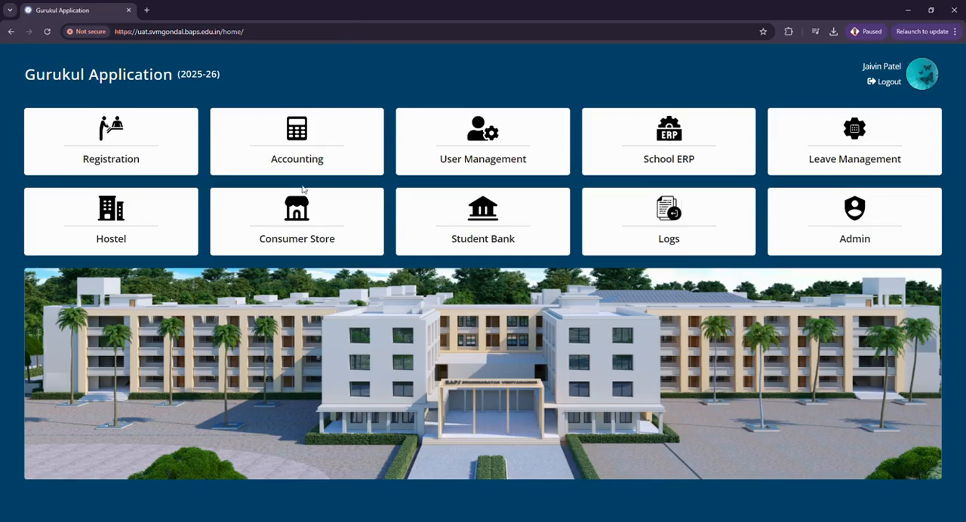
mouse_move(252, 100)
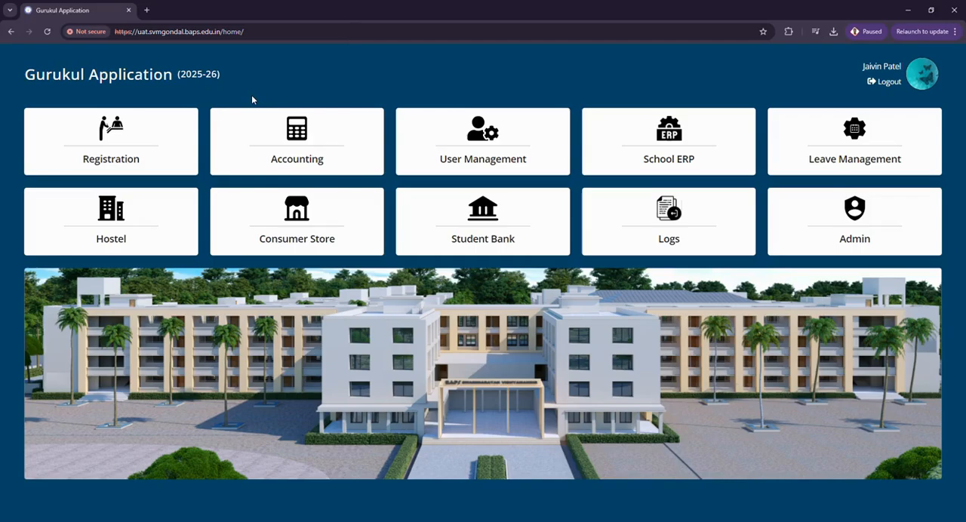
mouse_move(240, 104)
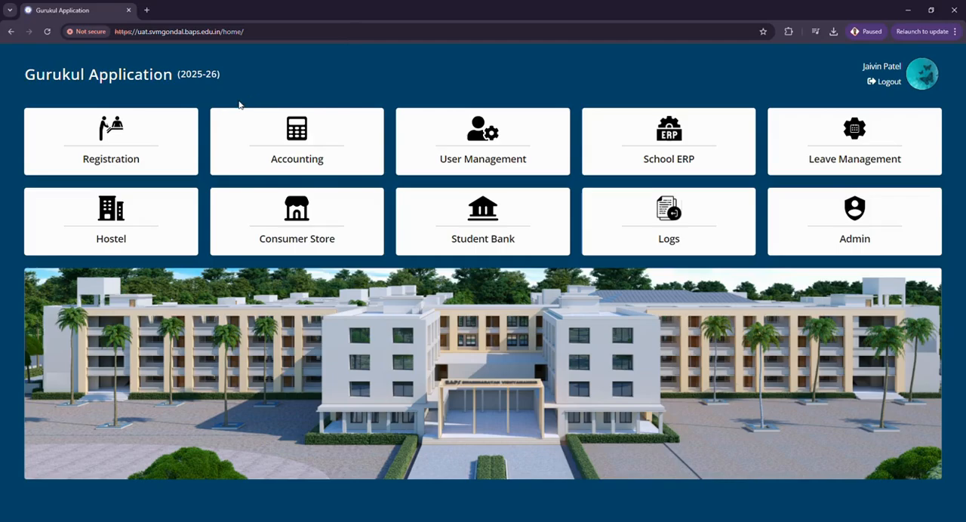
mouse_move(173, 148)
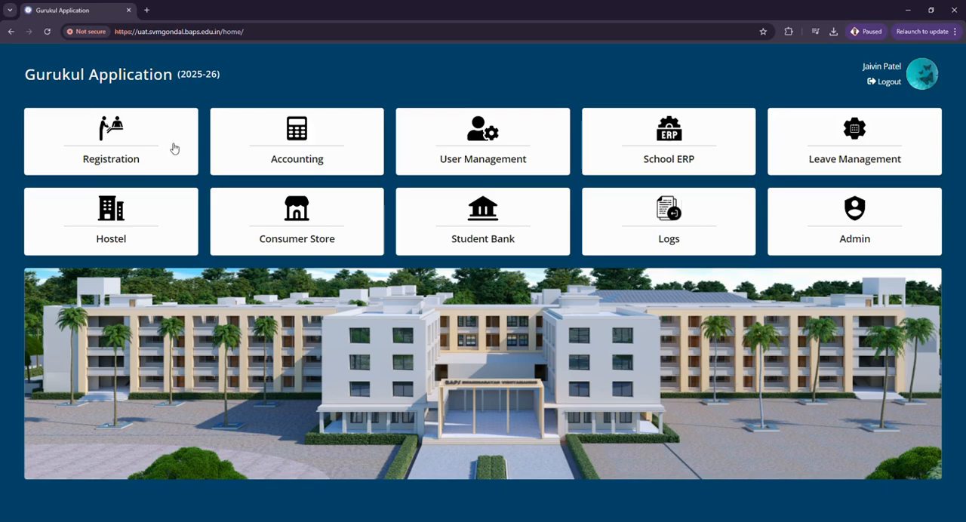
mouse_move(430, 144)
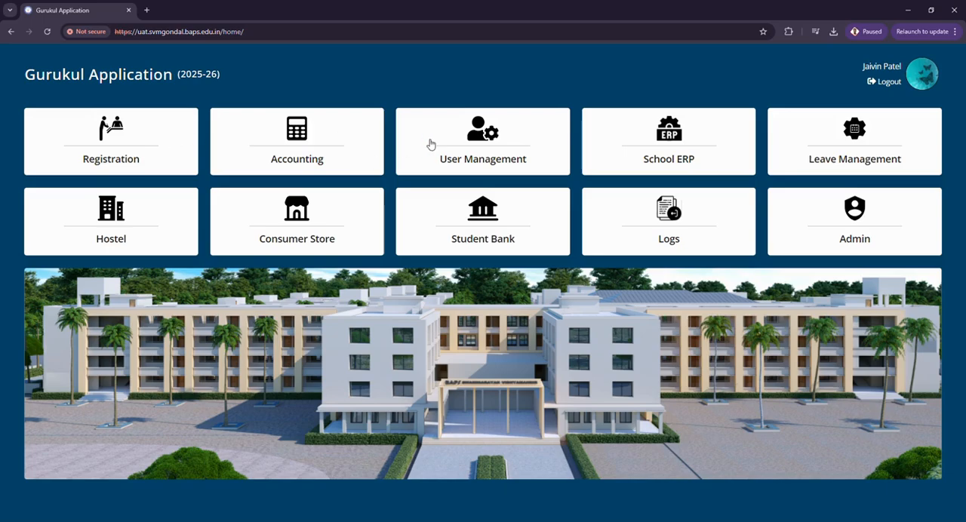
mouse_move(156, 153)
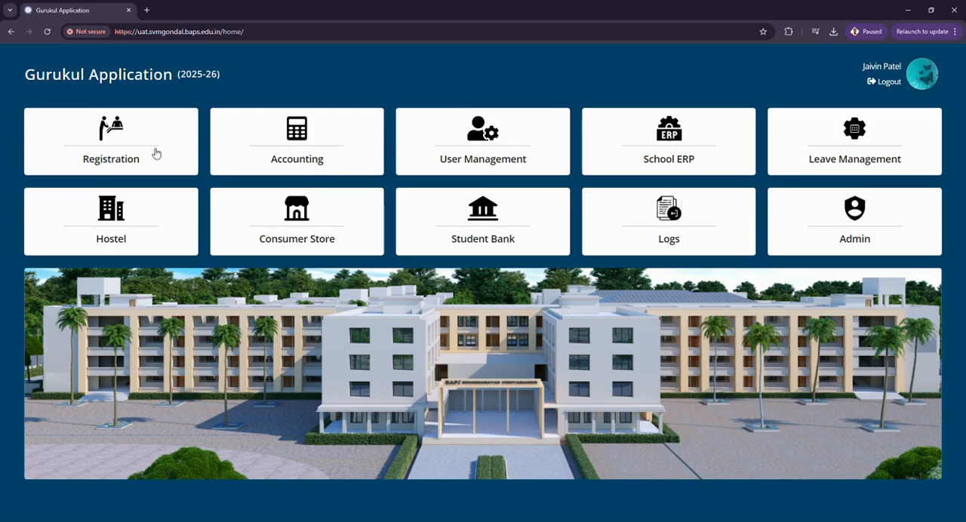
Open the Registration Dashboard and cancel the change to registration-open status
click(110, 141)
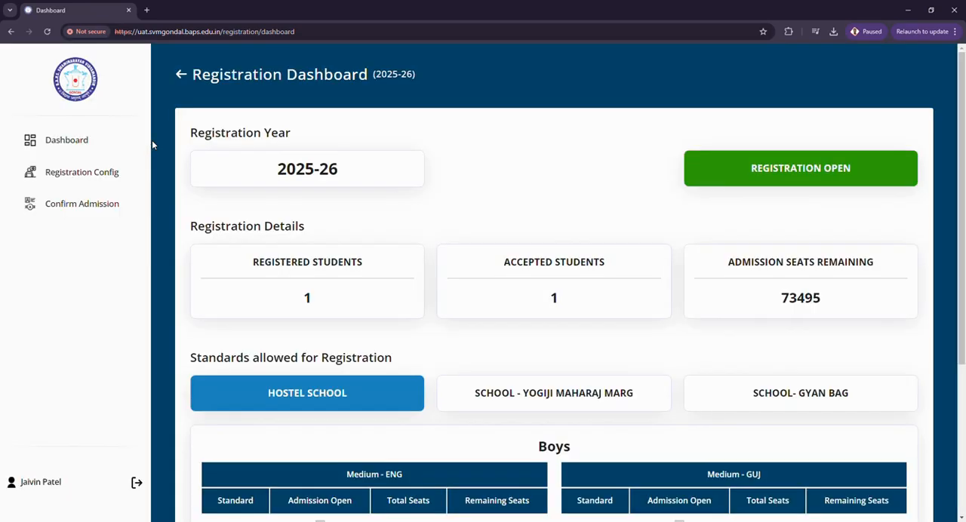
mouse_move(495, 210)
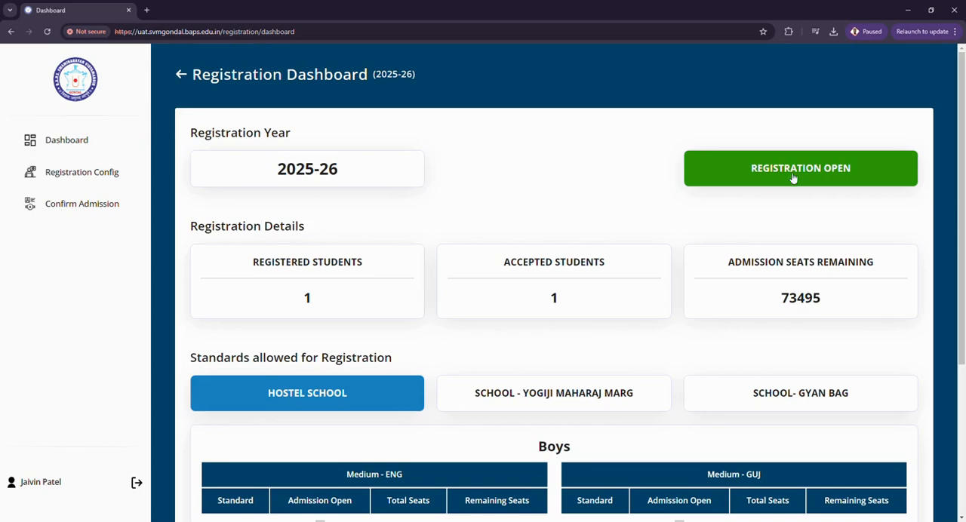
click(799, 168)
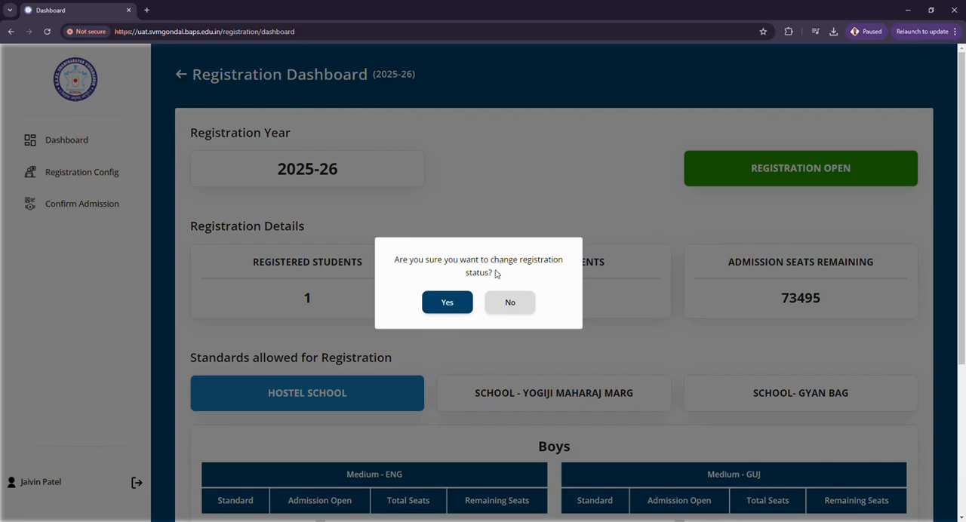
mouse_move(611, 212)
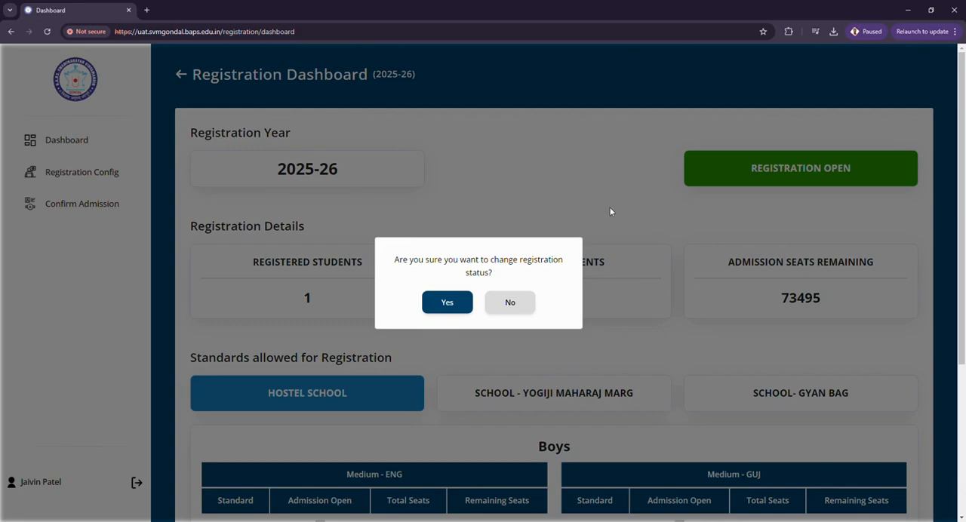
mouse_move(471, 191)
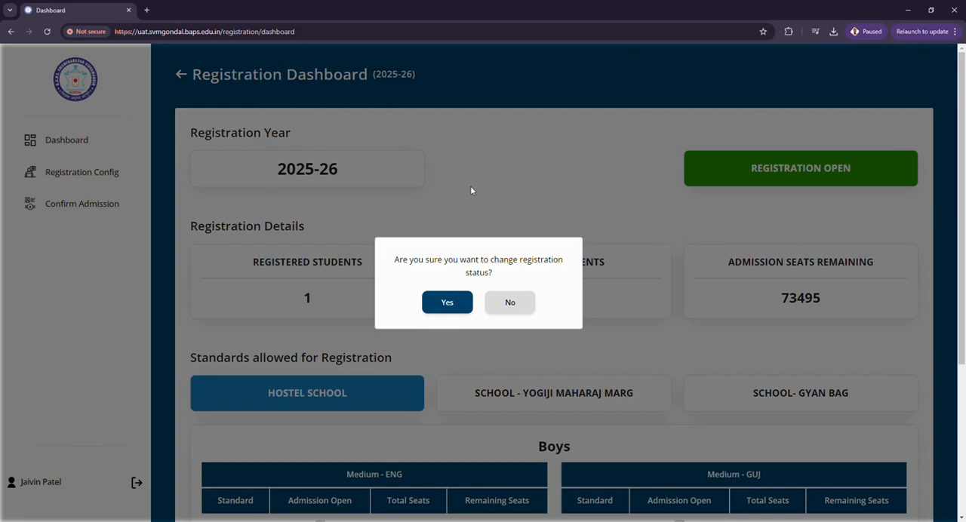
click(447, 301)
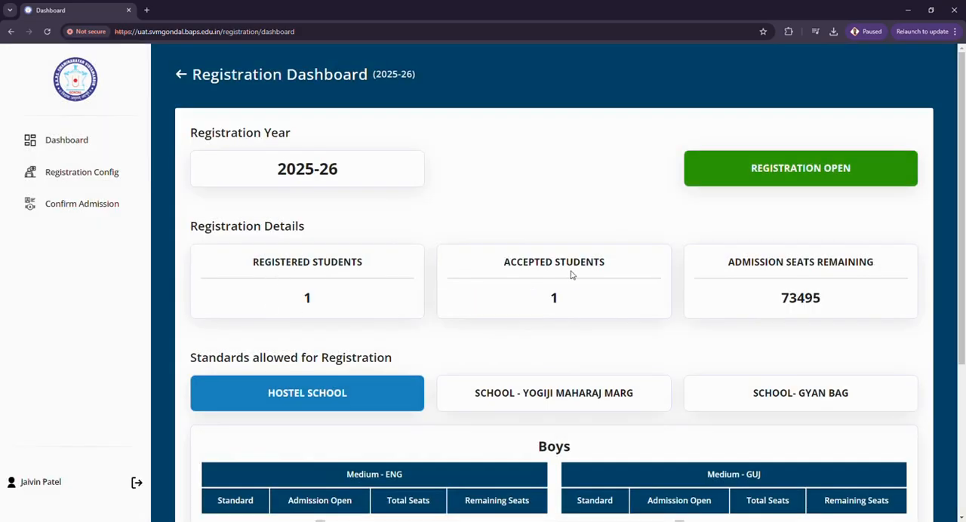
Scroll the seat tables and view Yogiji Maharaj Marg school's seat figures
scroll(down, 3)
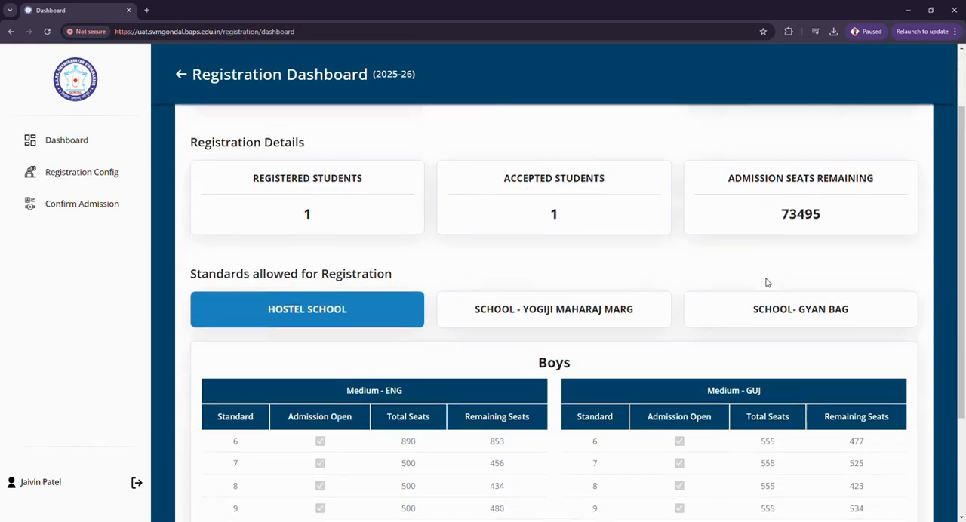
scroll(down, 3)
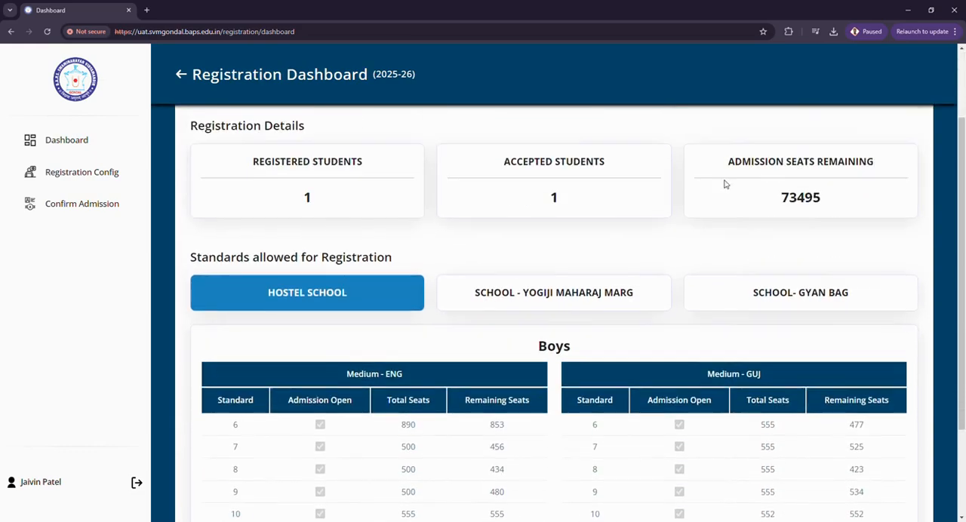
scroll(down, 3)
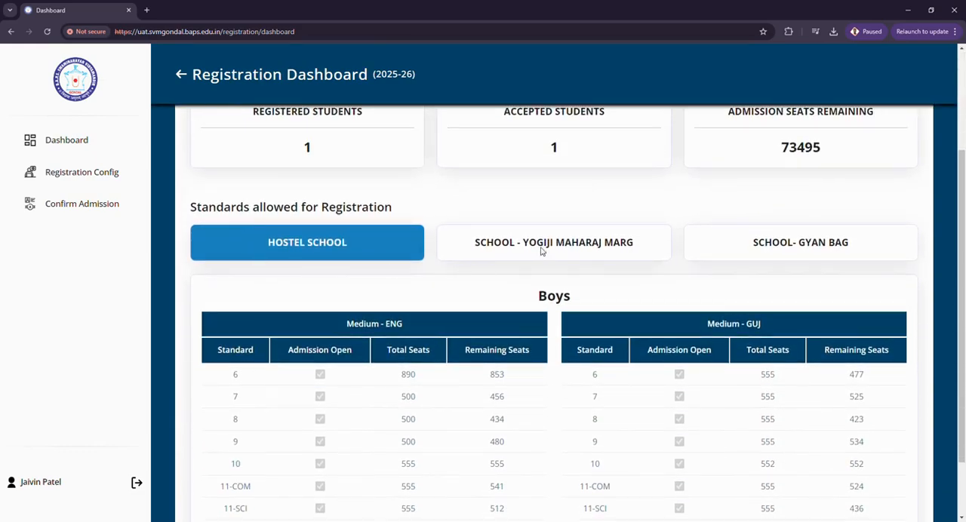
click(553, 242)
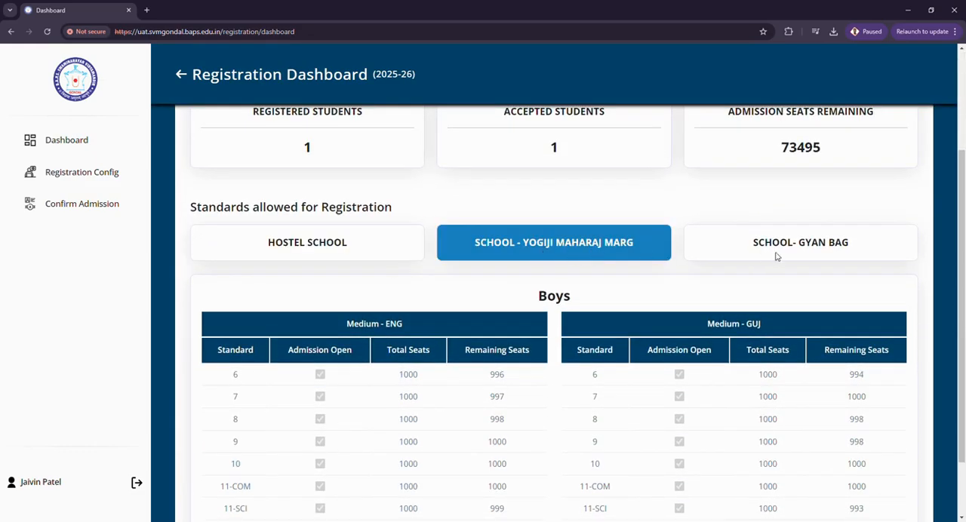
scroll(down, 3)
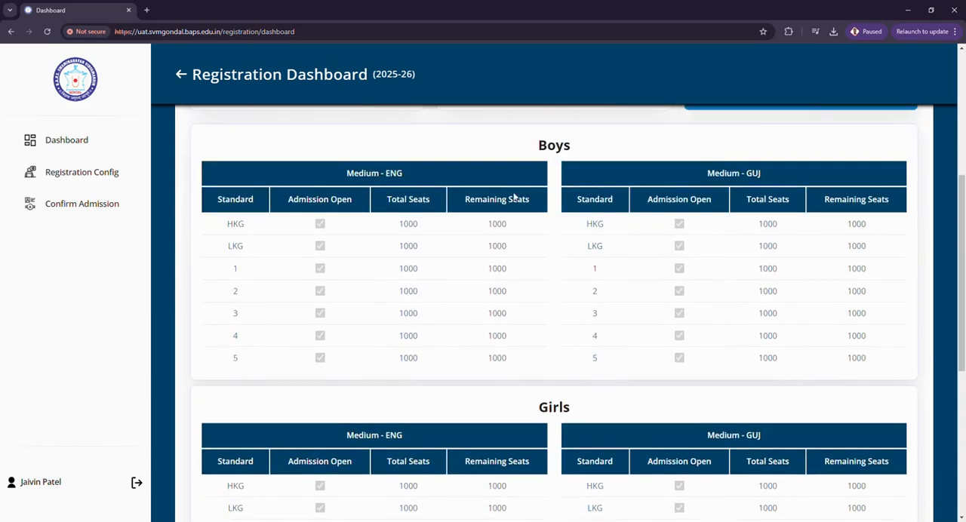
scroll(down, 3)
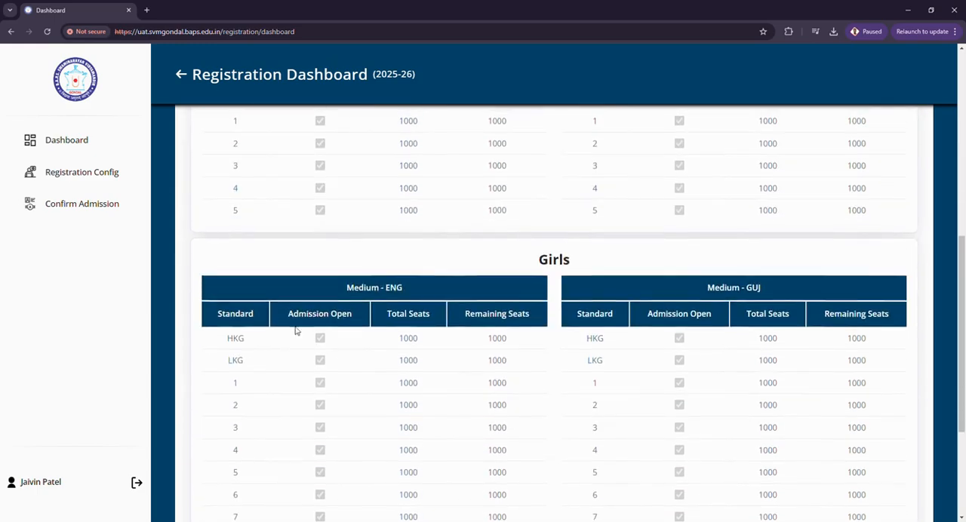
scroll(up, 3)
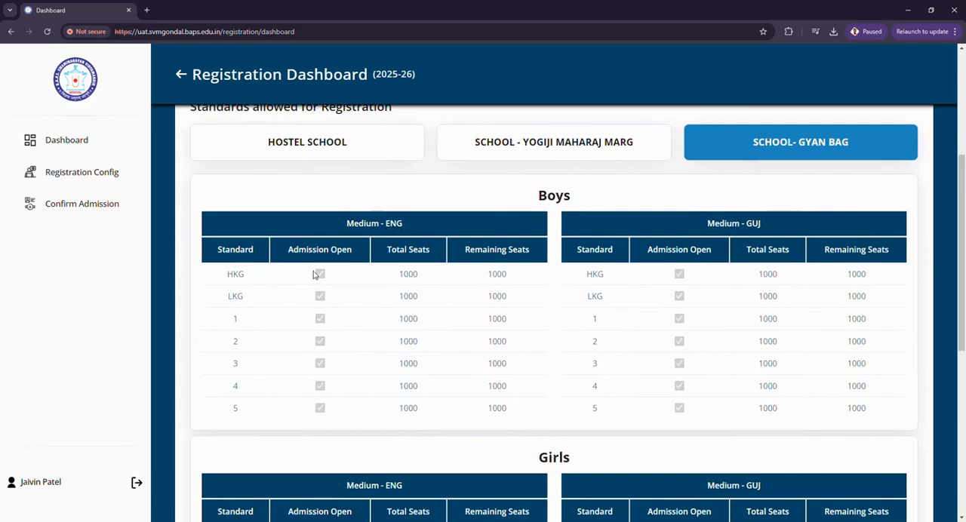
mouse_move(443, 257)
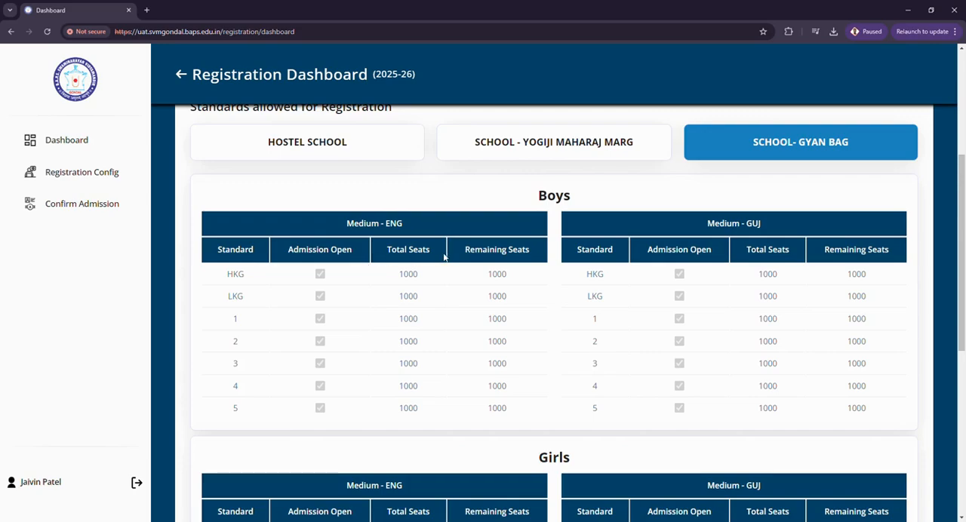
scroll(up, 3)
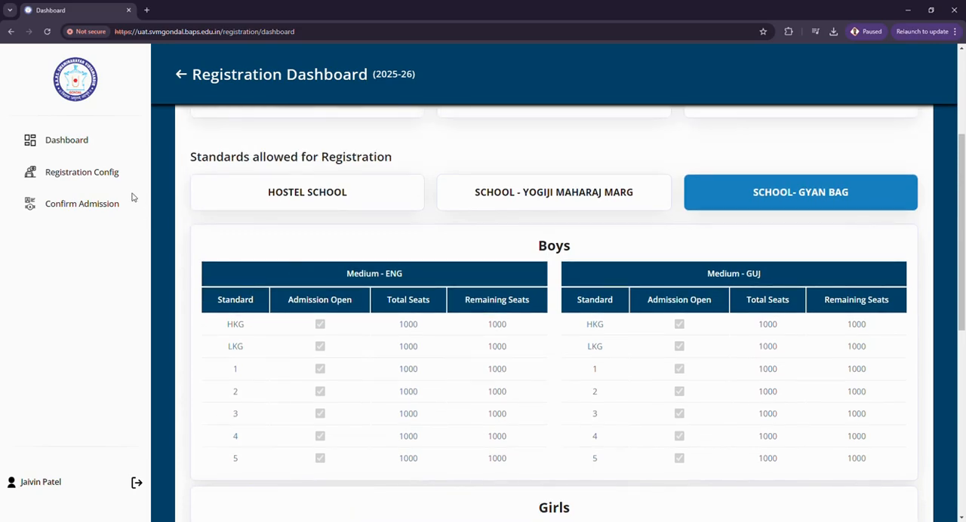
In Registration Config, toggle English-medium boys standard 6 admission off and on, then view Yogiji Maharaj Marg
click(81, 172)
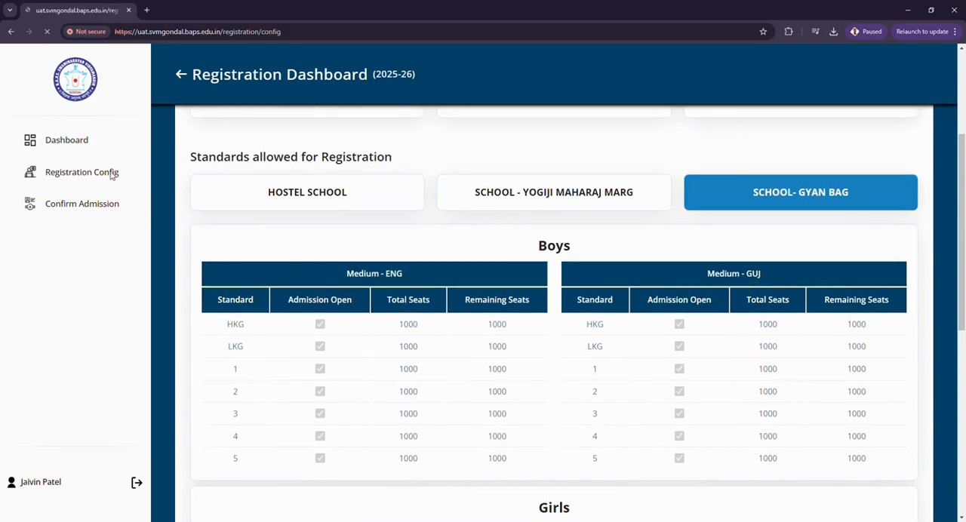
click(81, 172)
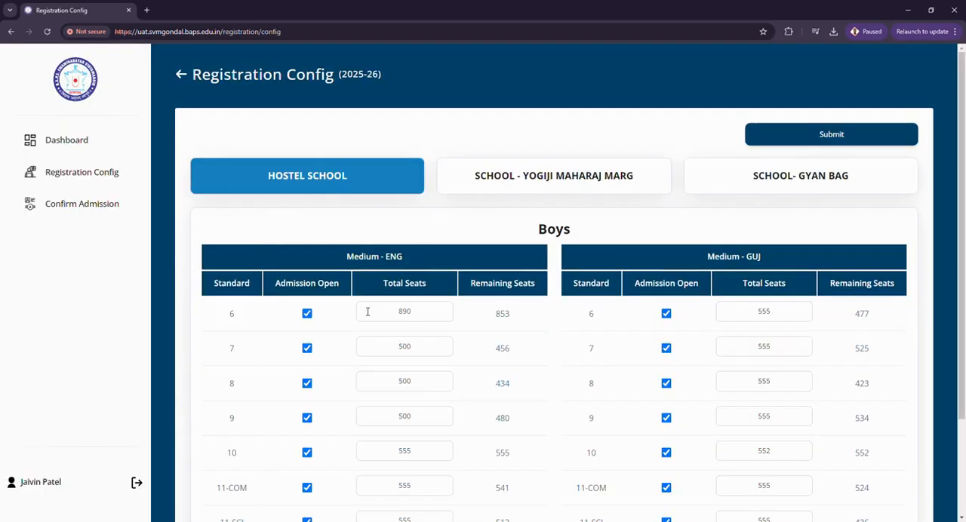
mouse_move(381, 336)
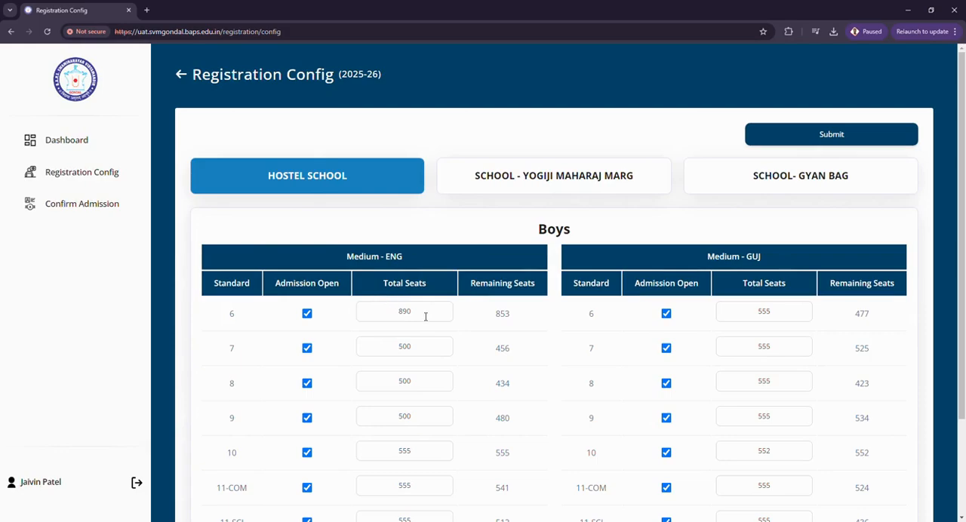
mouse_move(304, 299)
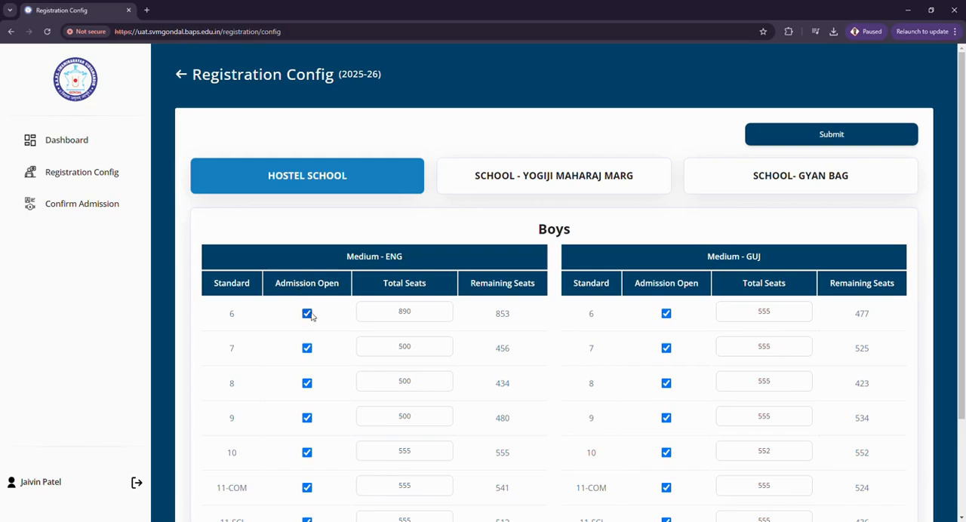
click(306, 314)
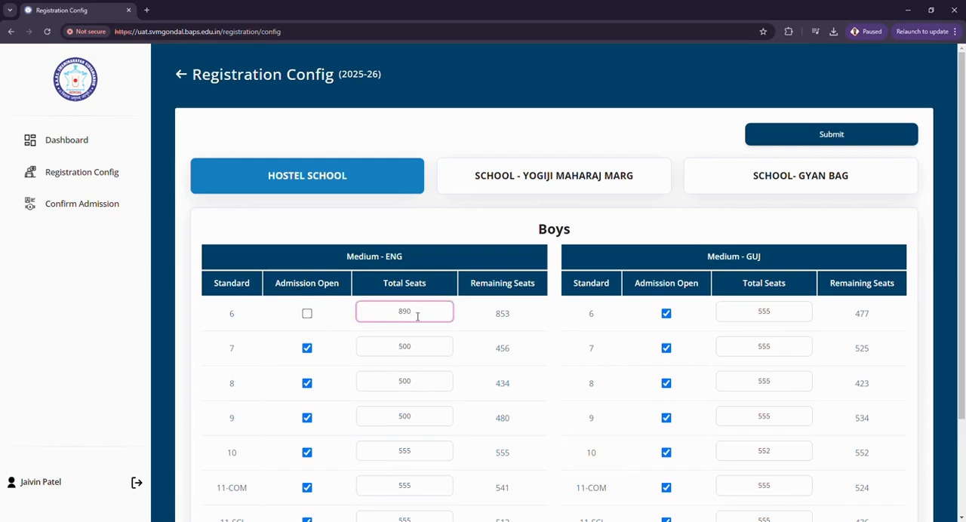
click(306, 313)
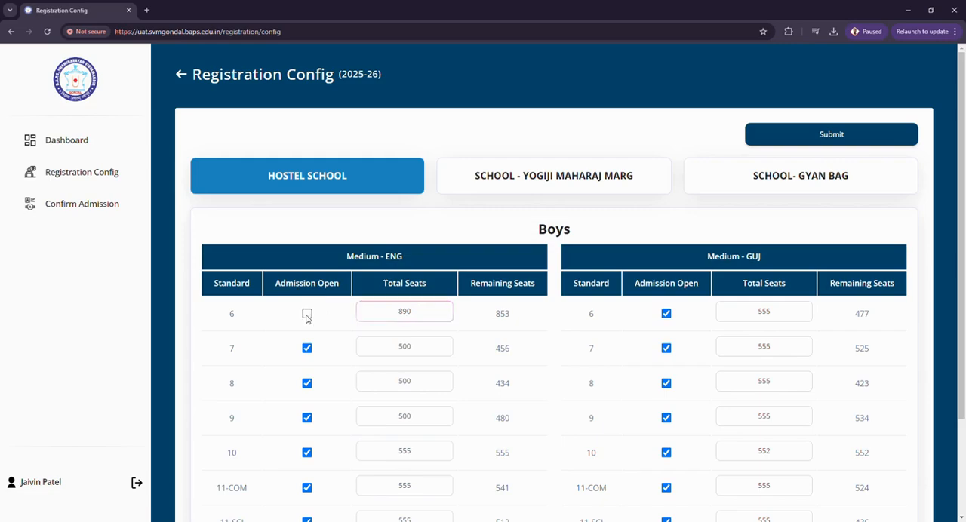
click(306, 314)
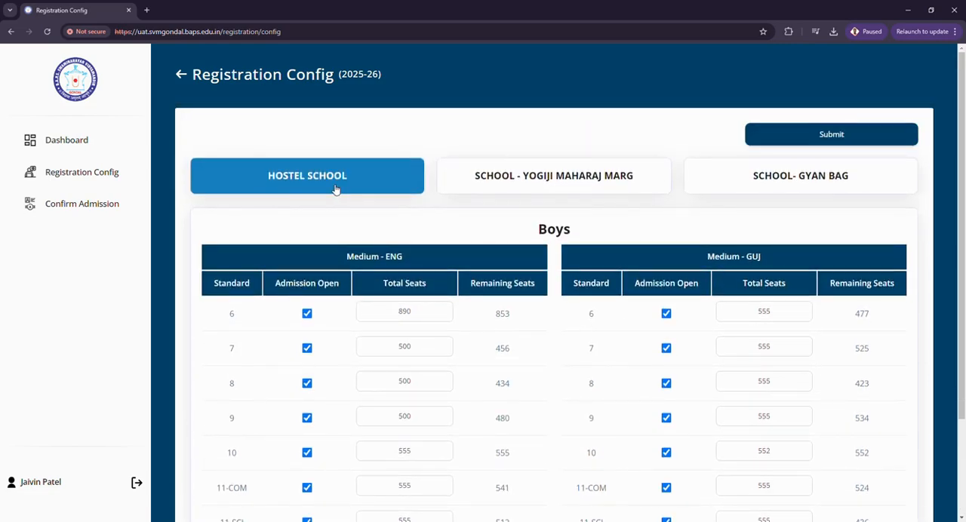
click(553, 175)
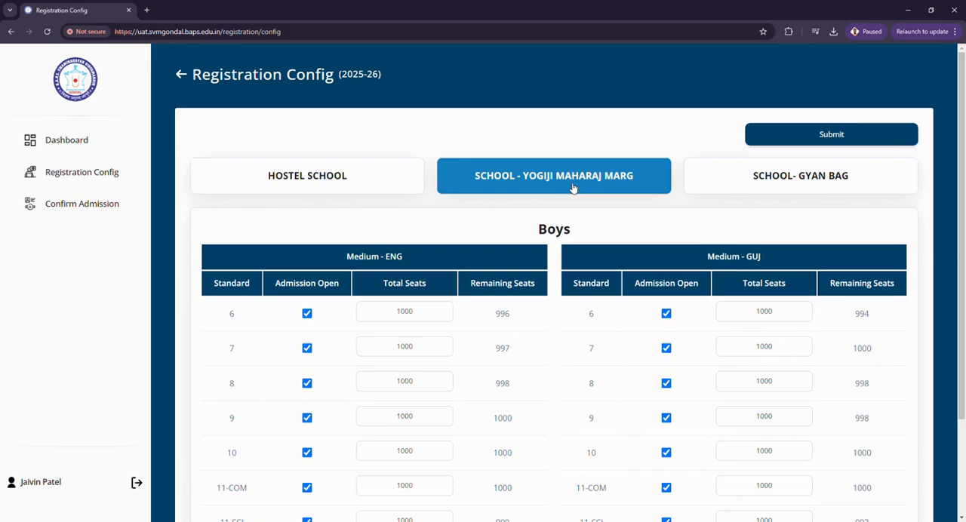
mouse_move(768, 190)
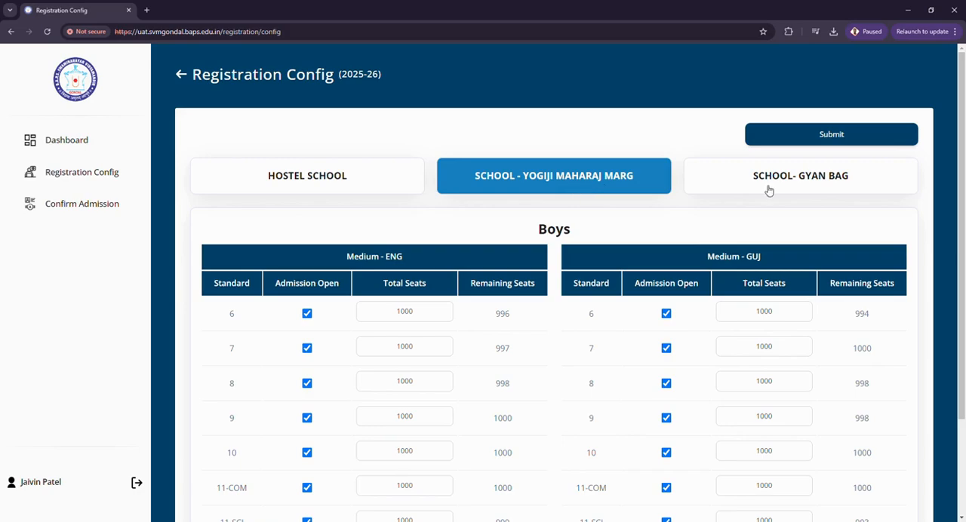
mouse_move(86, 215)
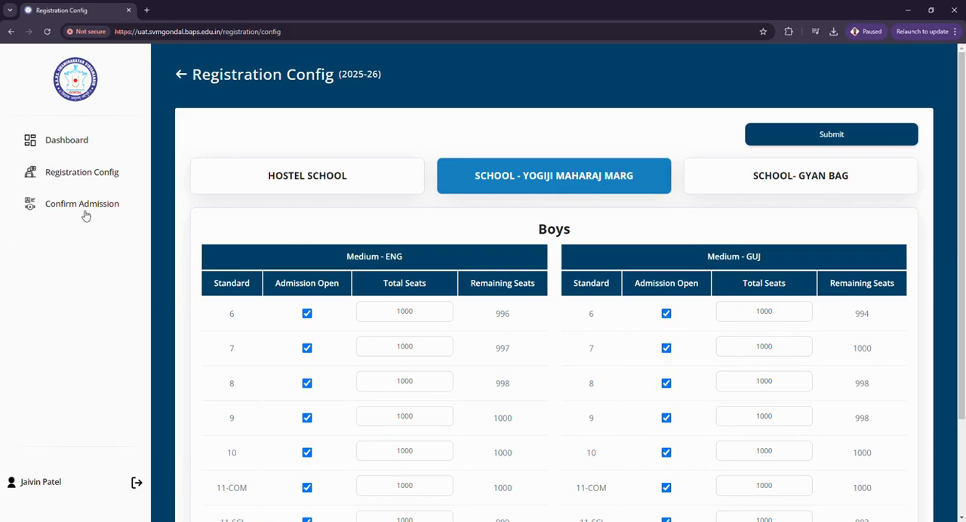
Open Confirm Admission and filter registrations by entity and standard 4
click(82, 204)
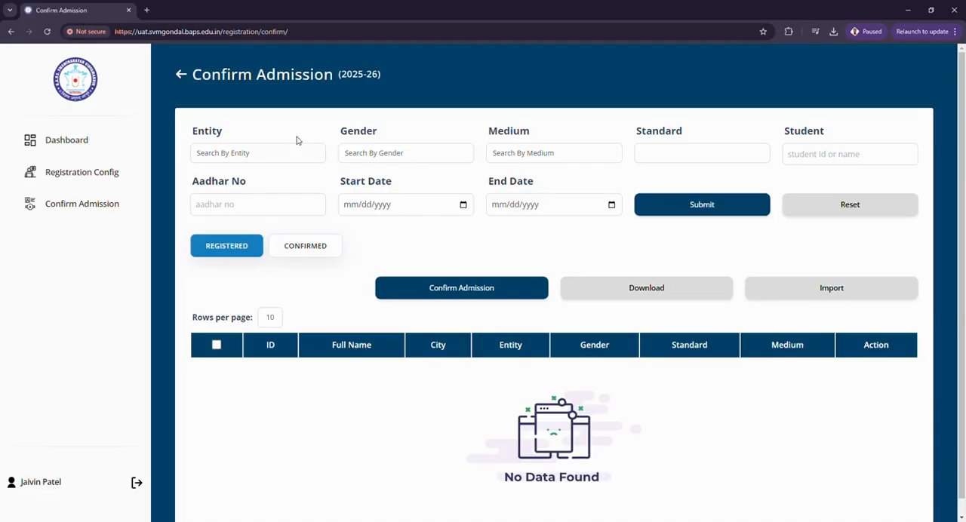
click(258, 152)
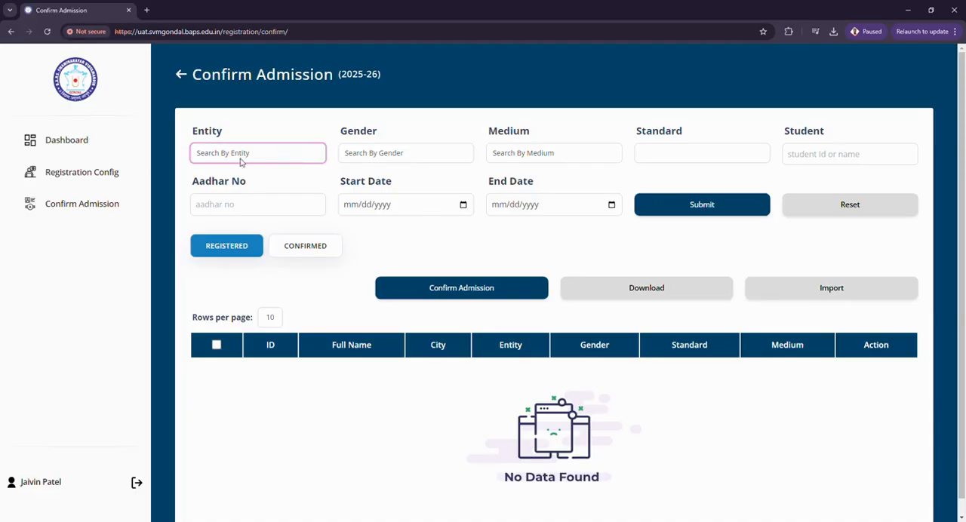
mouse_move(234, 163)
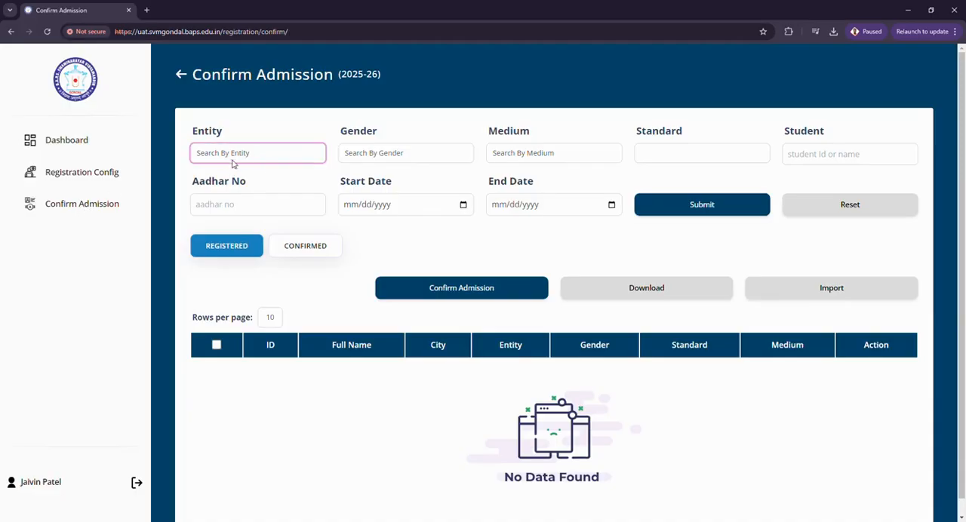
click(405, 153)
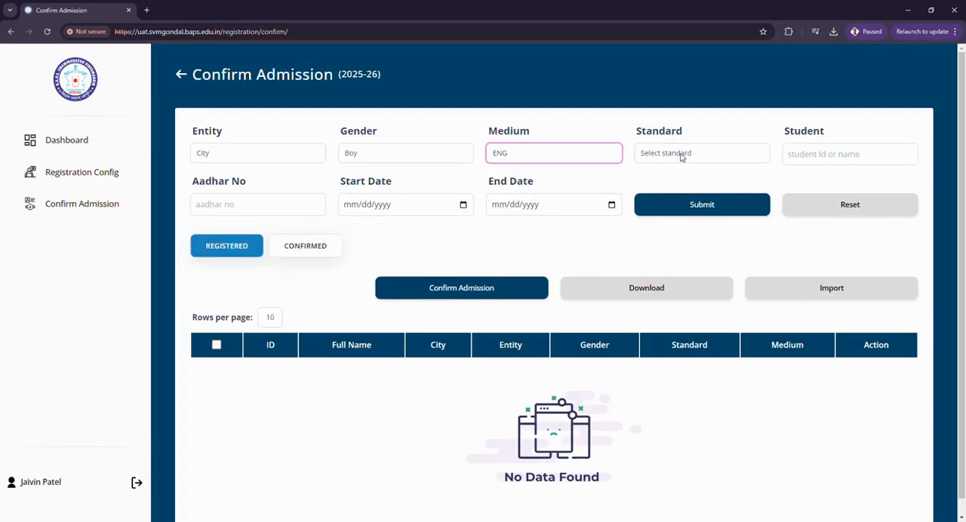
text(4)
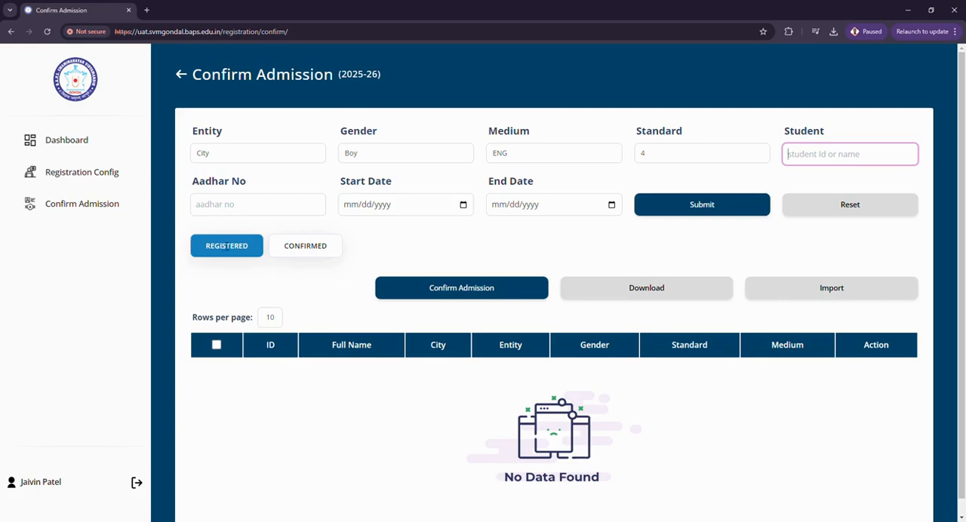
mouse_move(646, 287)
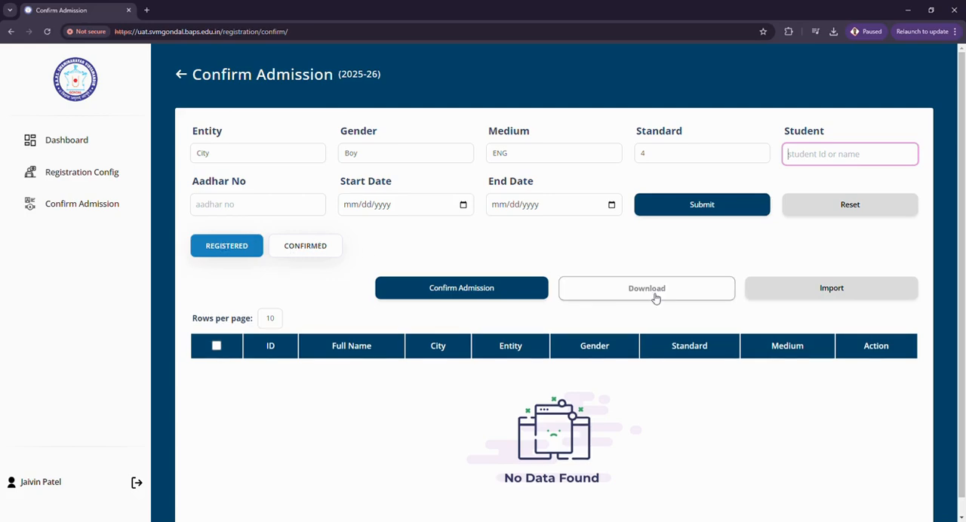
mouse_move(856, 296)
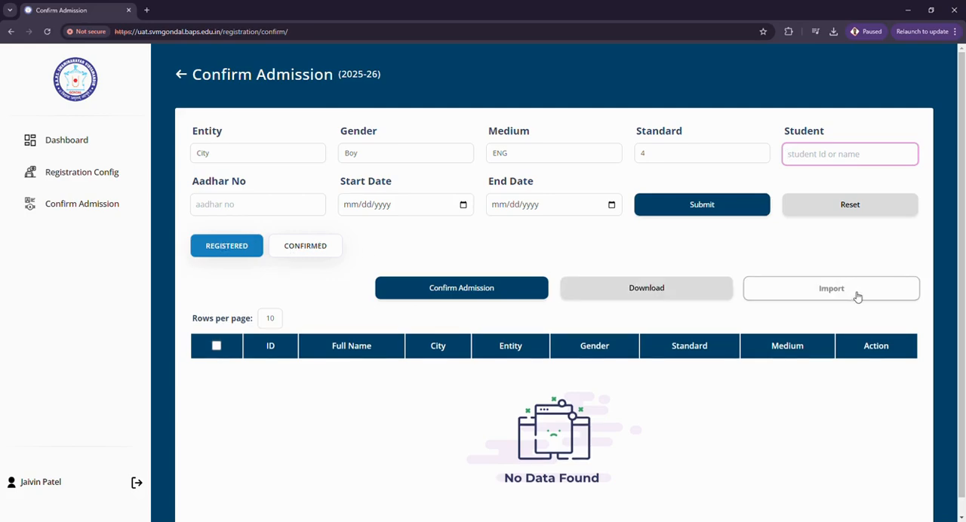
Dismiss the registration import dialog and reload the page to clear filters
click(830, 288)
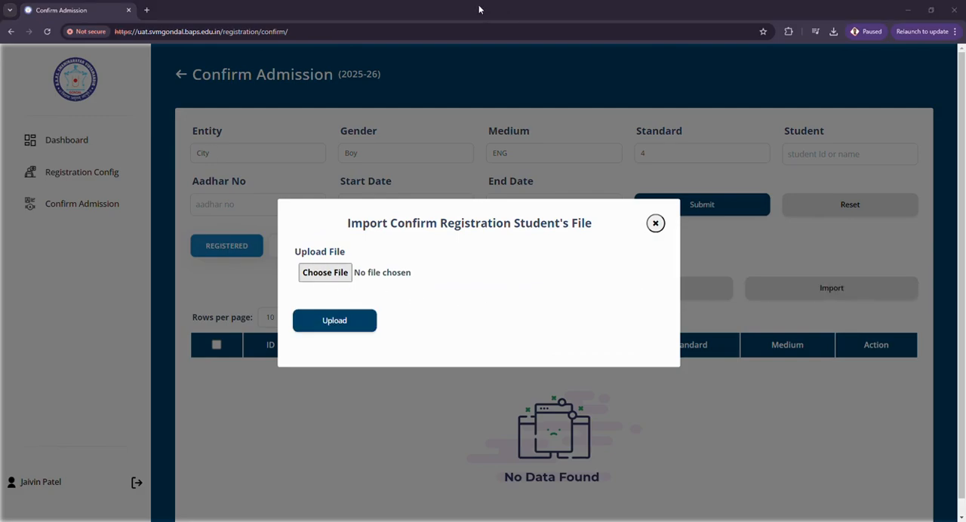
click(655, 224)
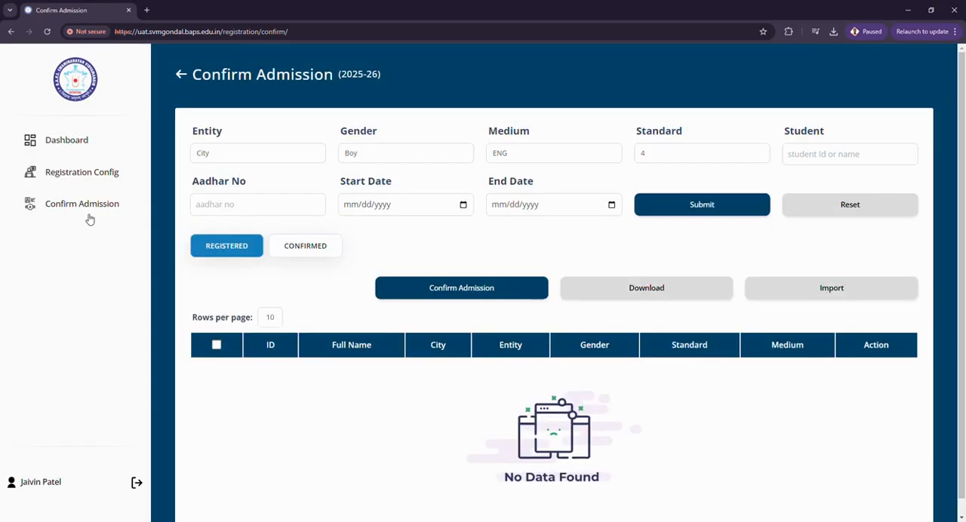
click(850, 205)
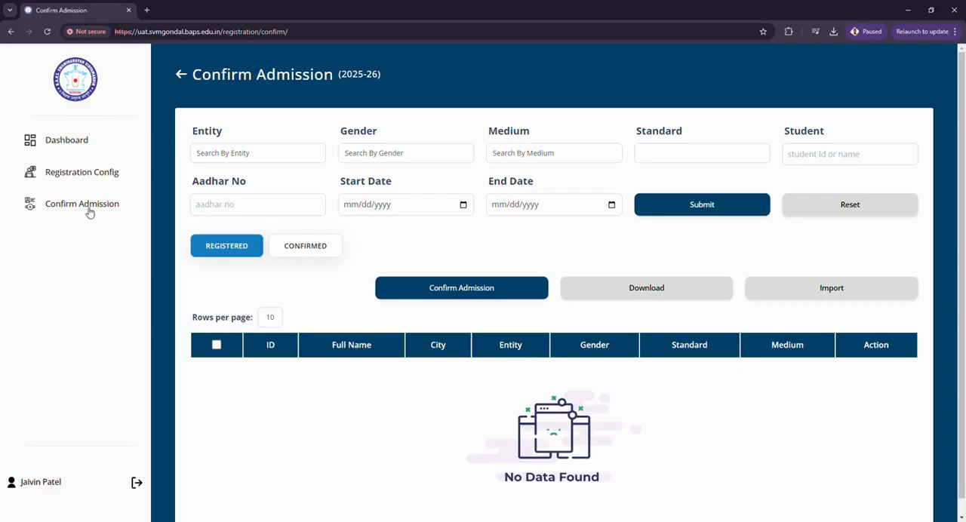
mouse_move(257, 163)
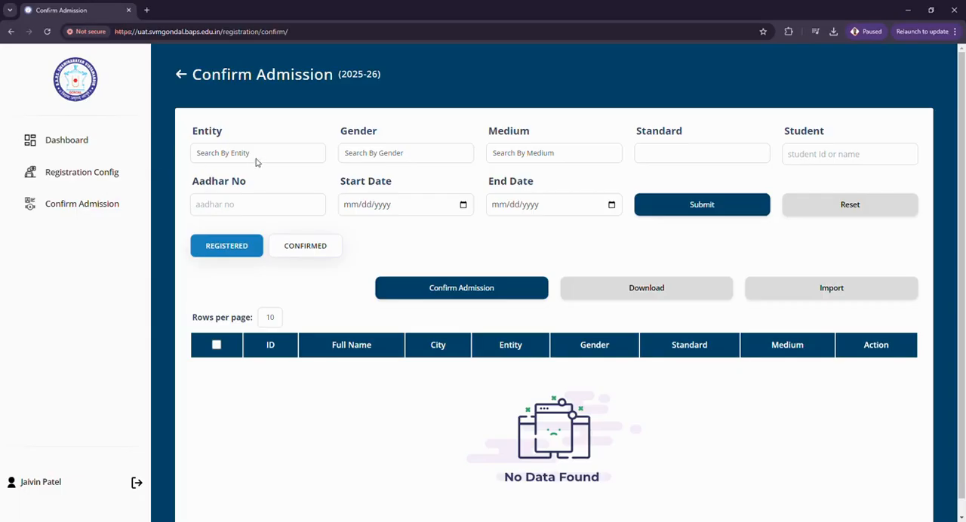
mouse_move(398, 200)
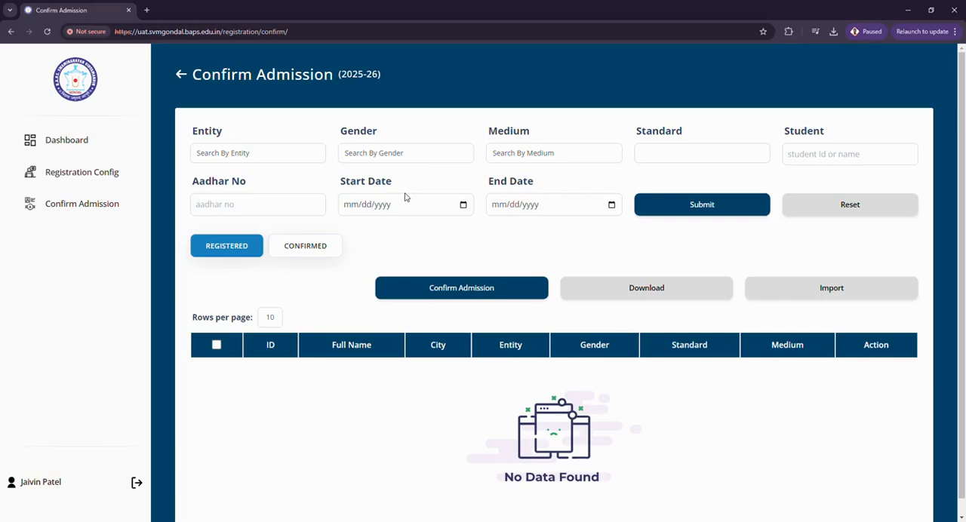
mouse_move(709, 300)
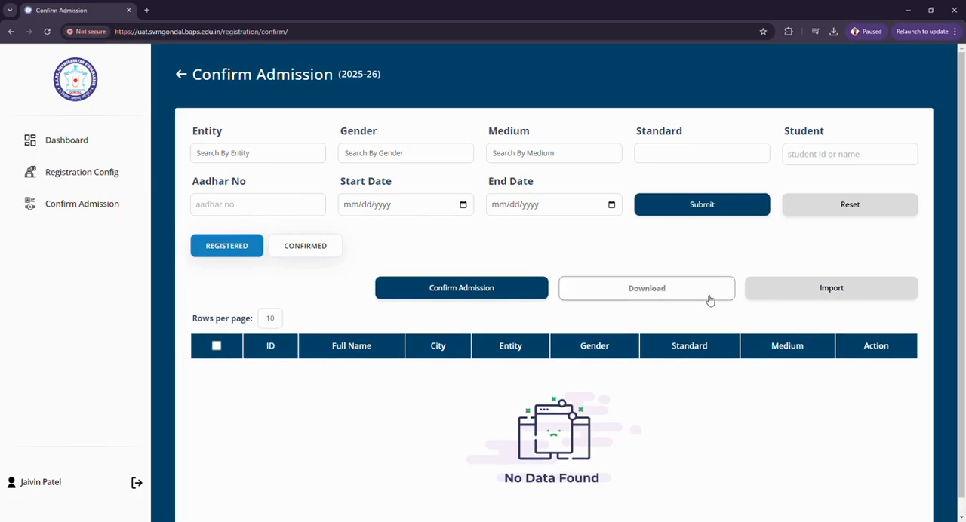
mouse_move(852, 292)
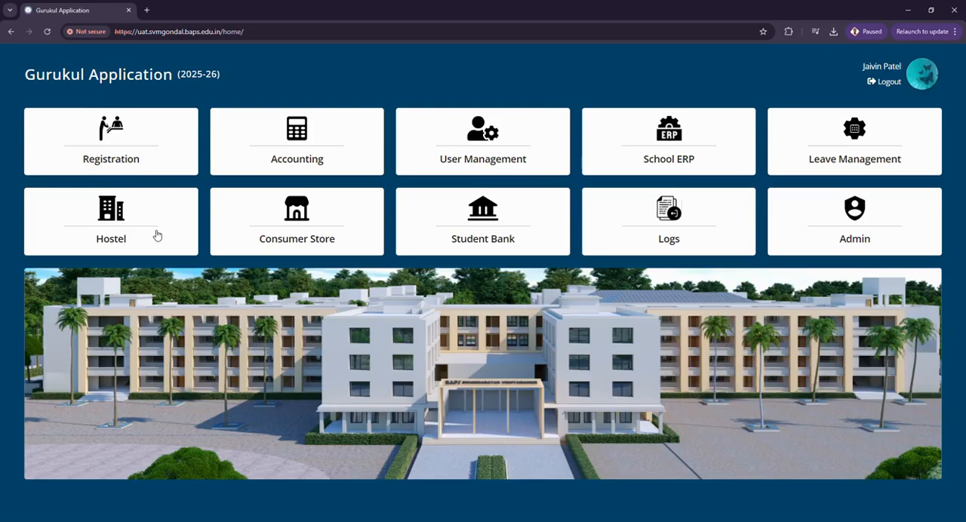
Open the Hostel module and assign a student to bed ATB14
click(111, 221)
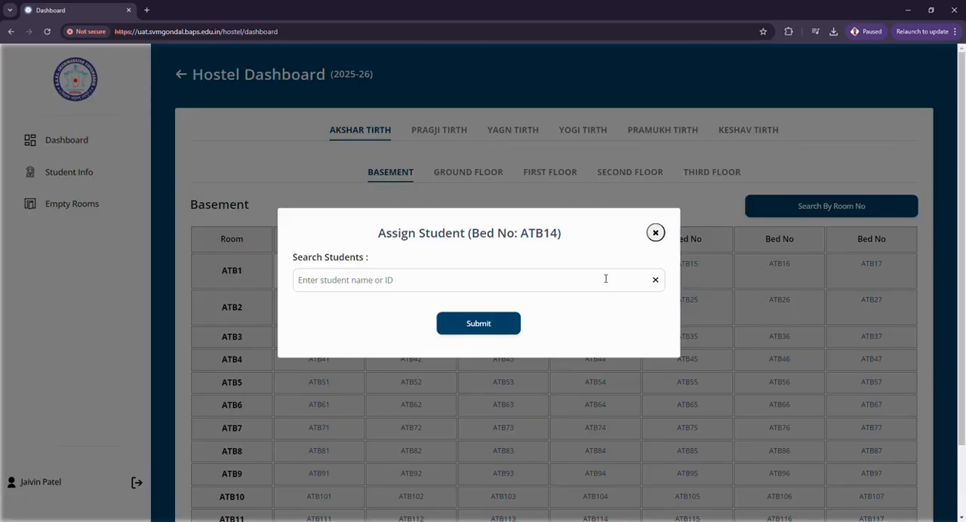
text(1246))
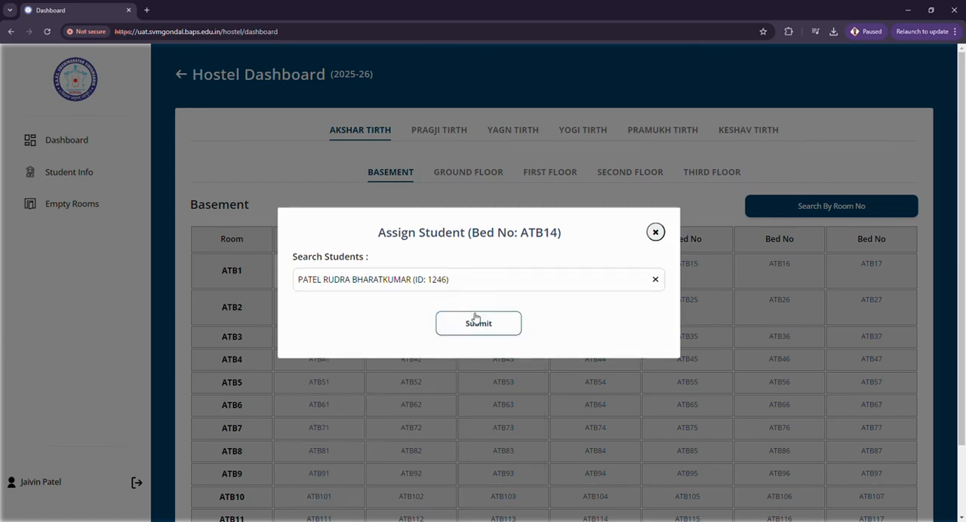
click(478, 323)
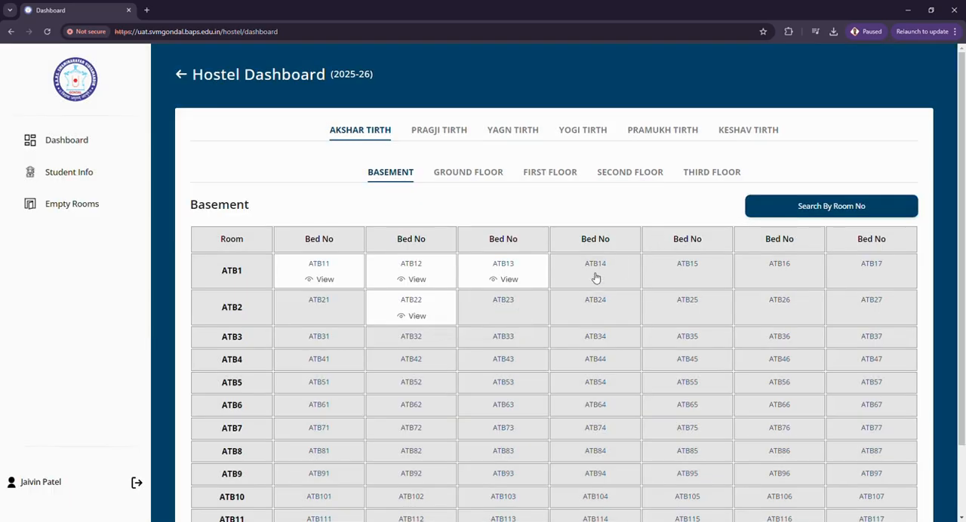
mouse_move(440, 277)
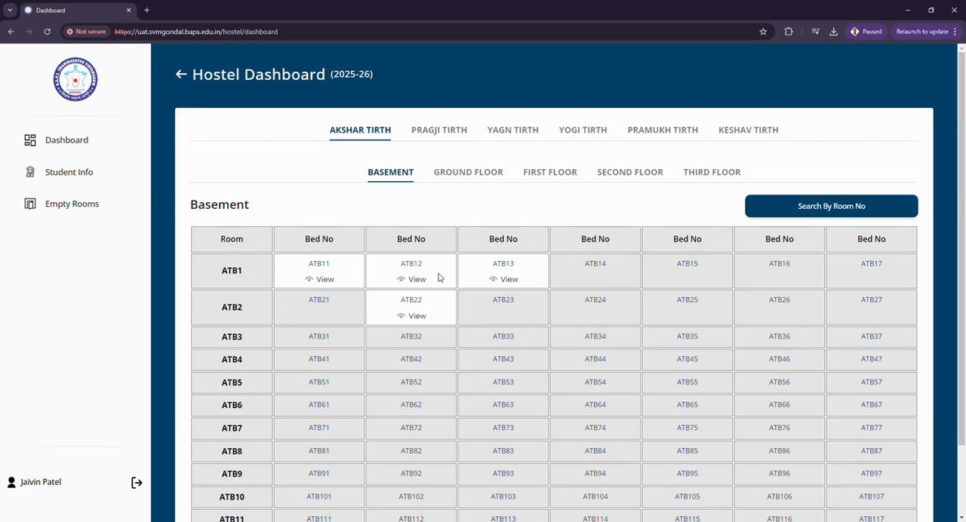
mouse_move(353, 270)
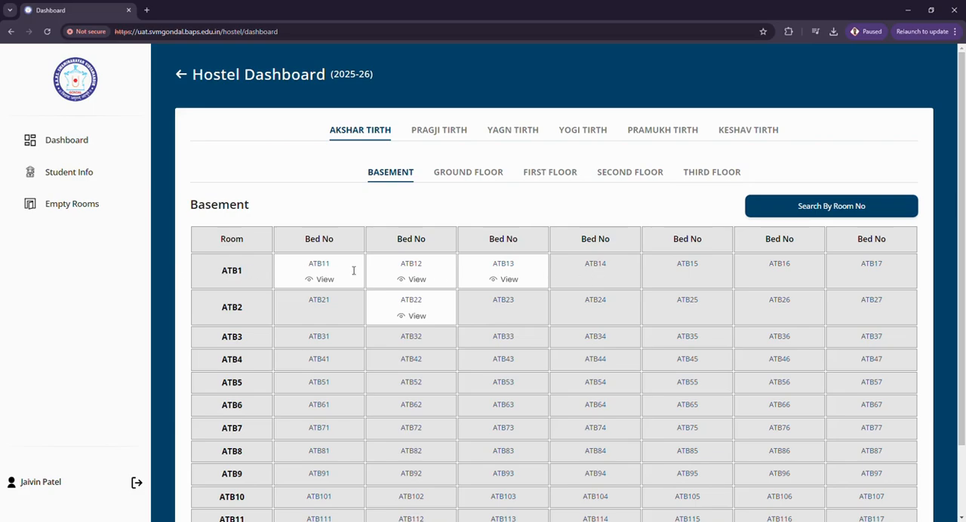
mouse_move(497, 224)
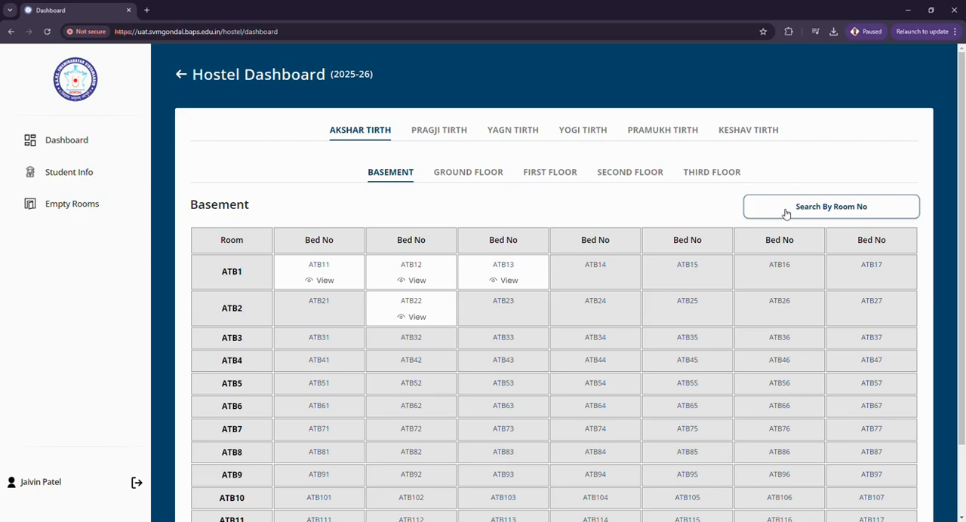
click(830, 206)
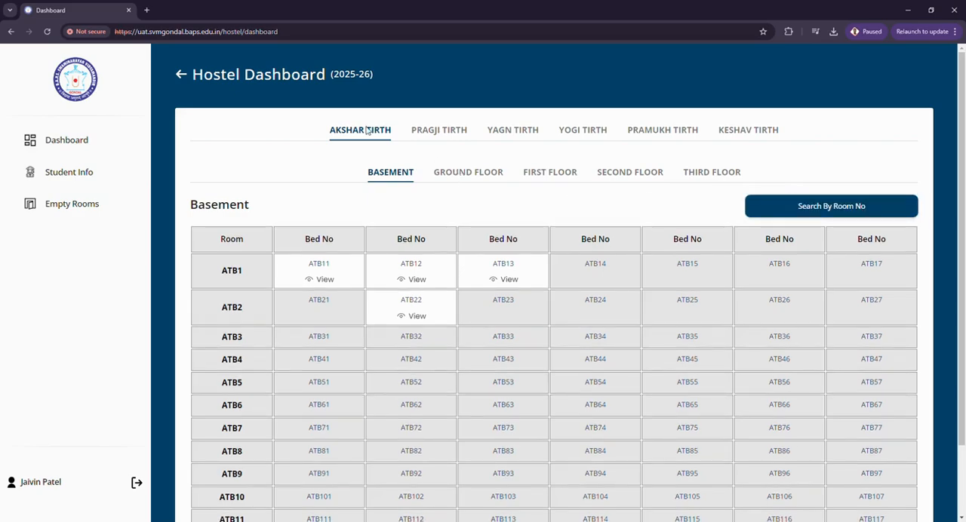
mouse_move(449, 140)
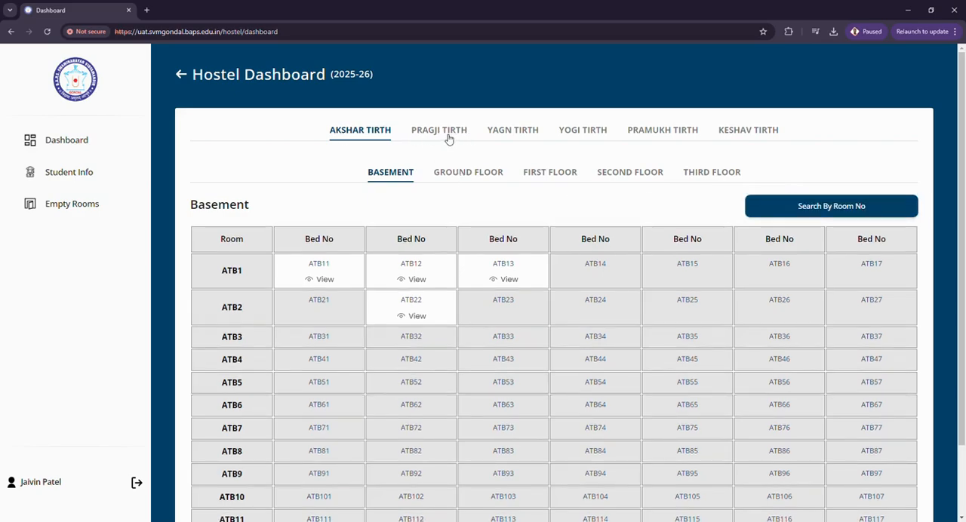
Show the ground floor rooms and cancel a bed assignment for ATG13
click(468, 172)
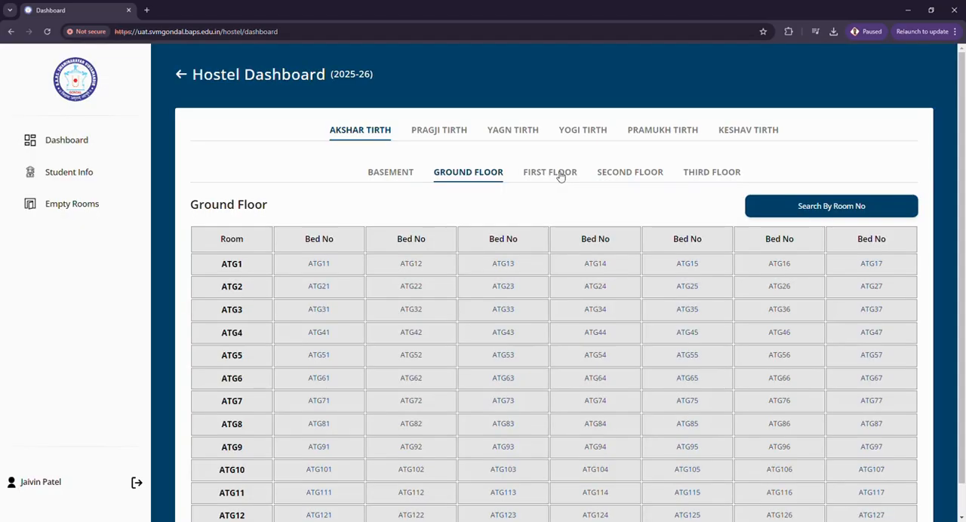
click(503, 263)
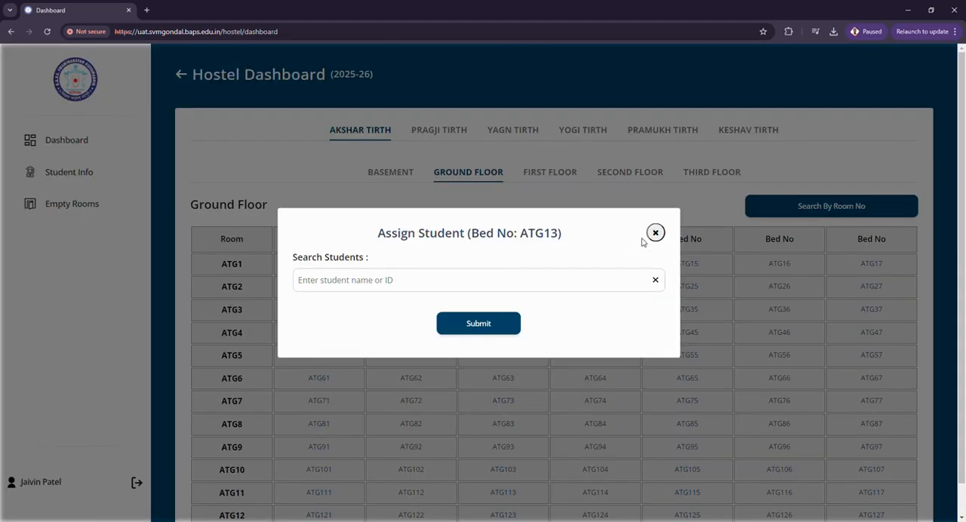
mouse_move(656, 236)
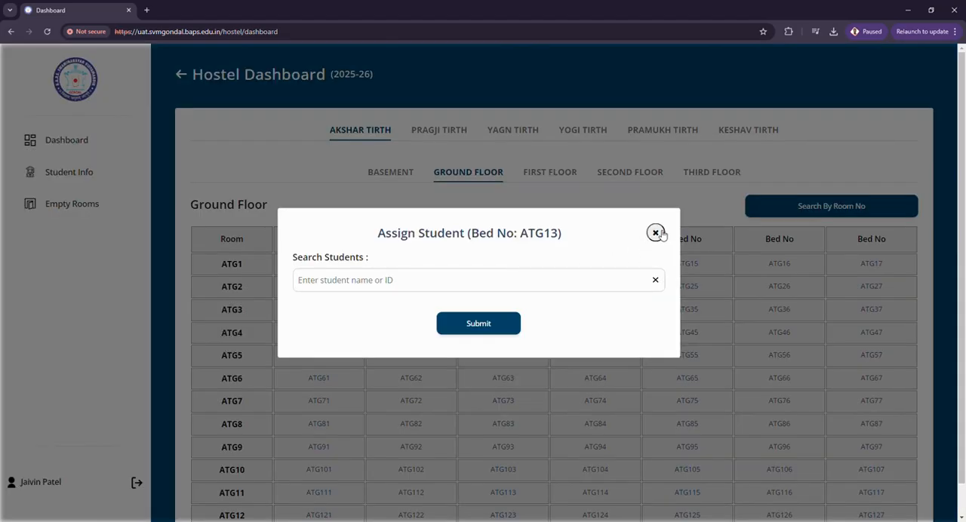
click(655, 232)
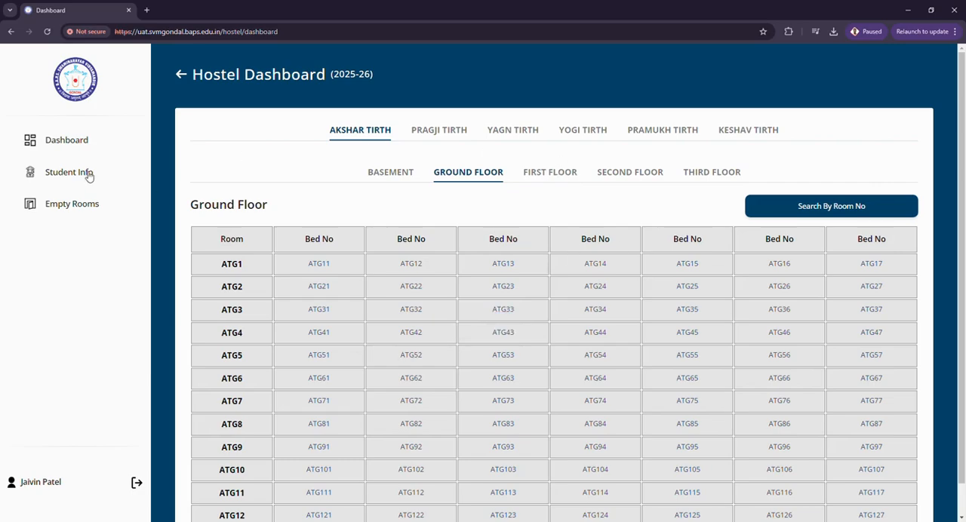
click(69, 172)
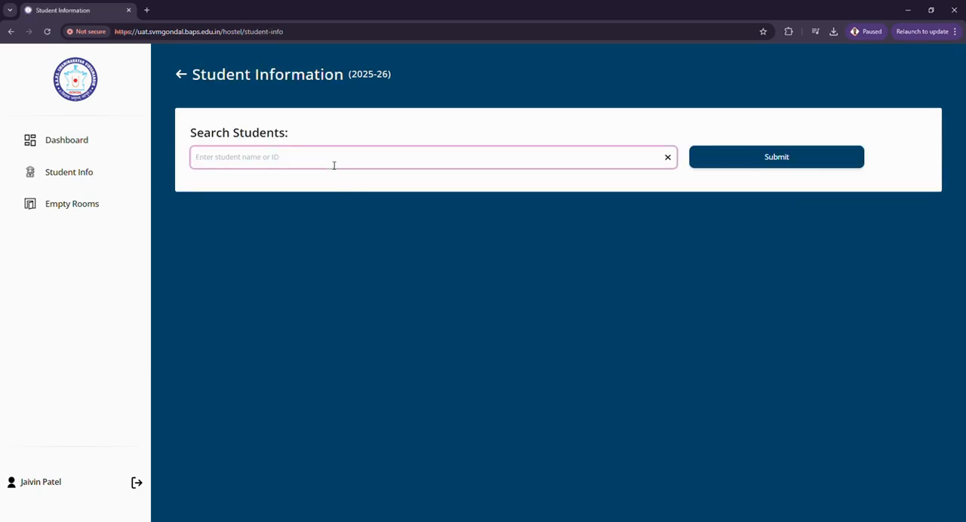
text(1)
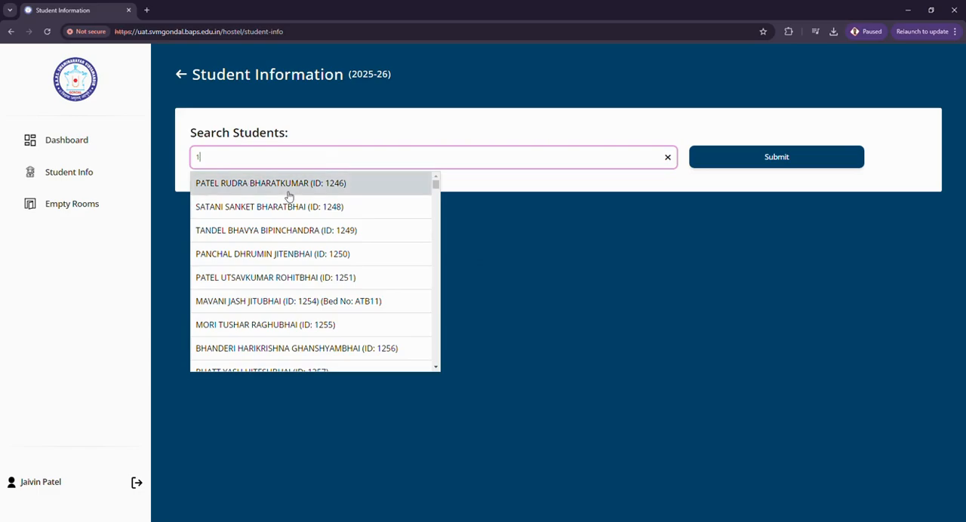
click(270, 183)
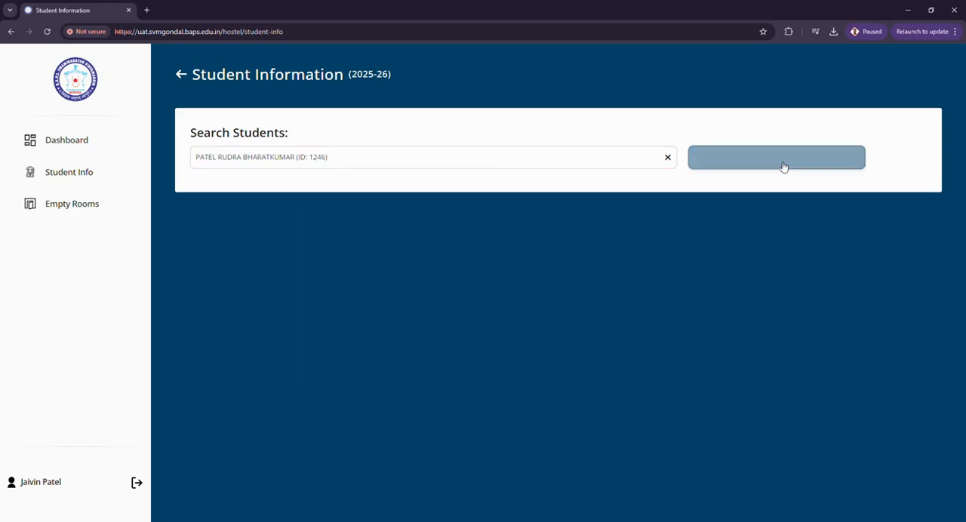
click(775, 157)
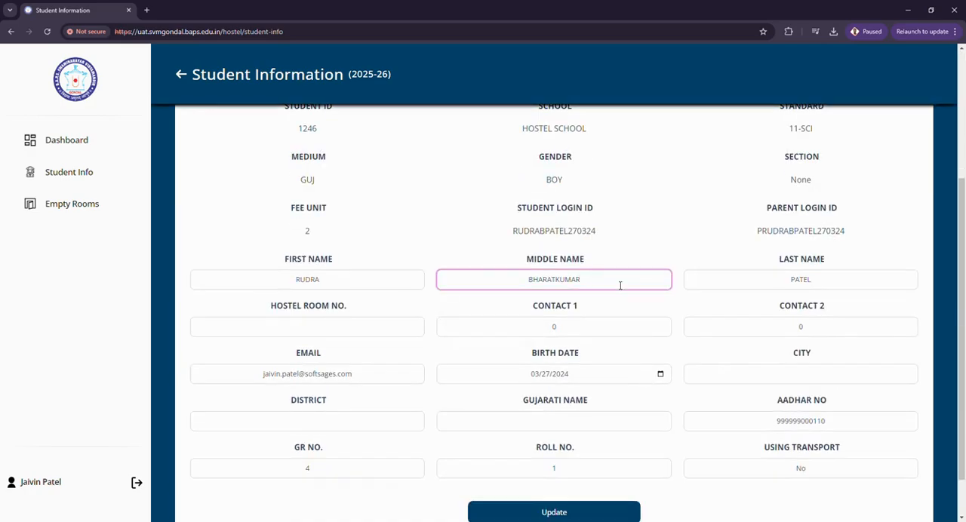
scroll(down, 3)
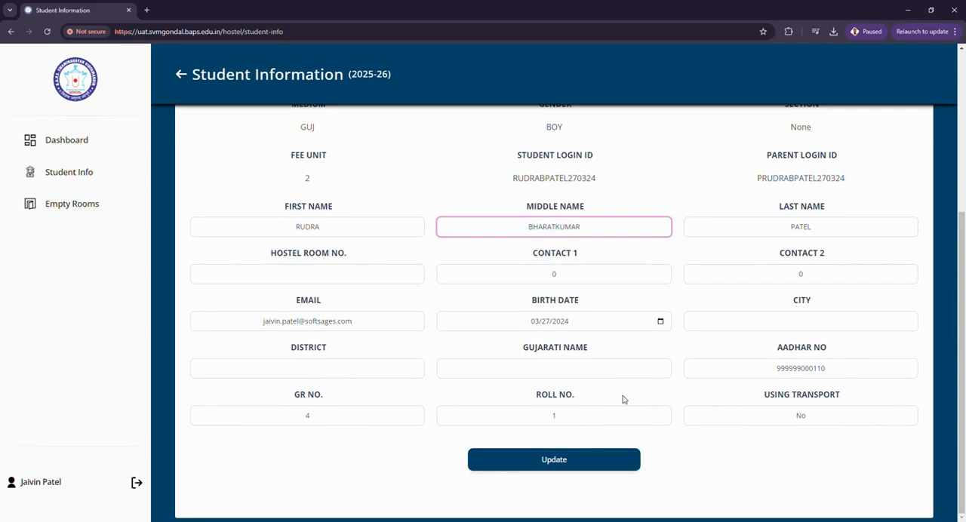
View the Empty Rooms list of vacant Akshar Tirth hostel beds
click(72, 203)
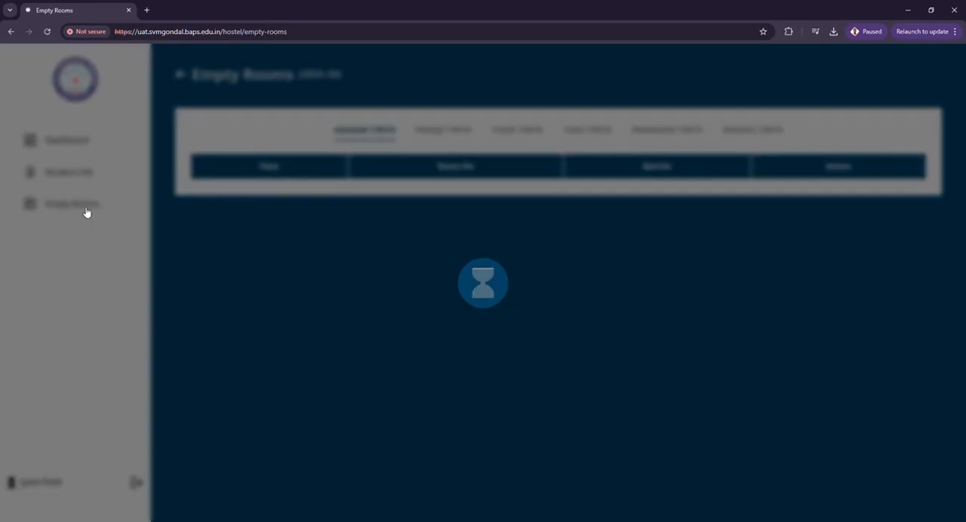
mouse_move(615, 227)
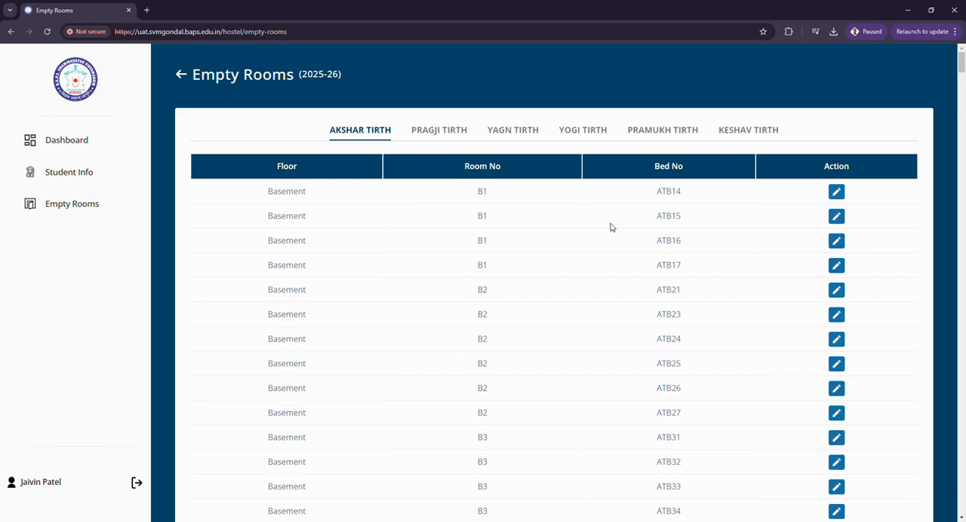
mouse_move(384, 206)
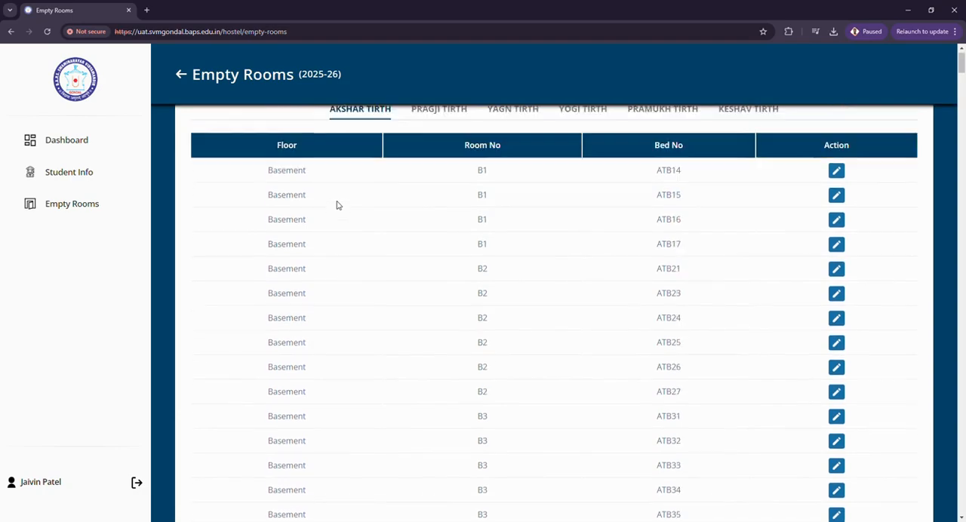
scroll(up, 3)
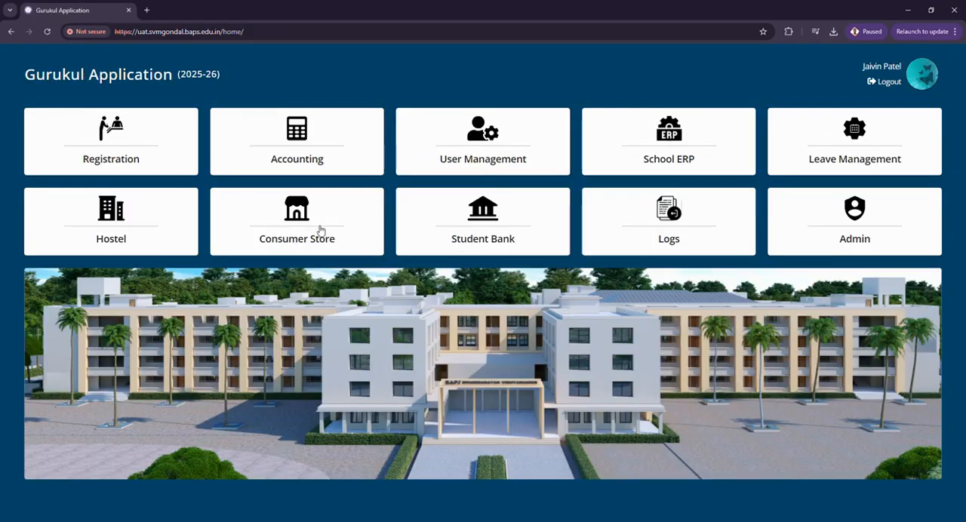
Open the Consumer Store, focus the item search box, and expand Orders
click(296, 221)
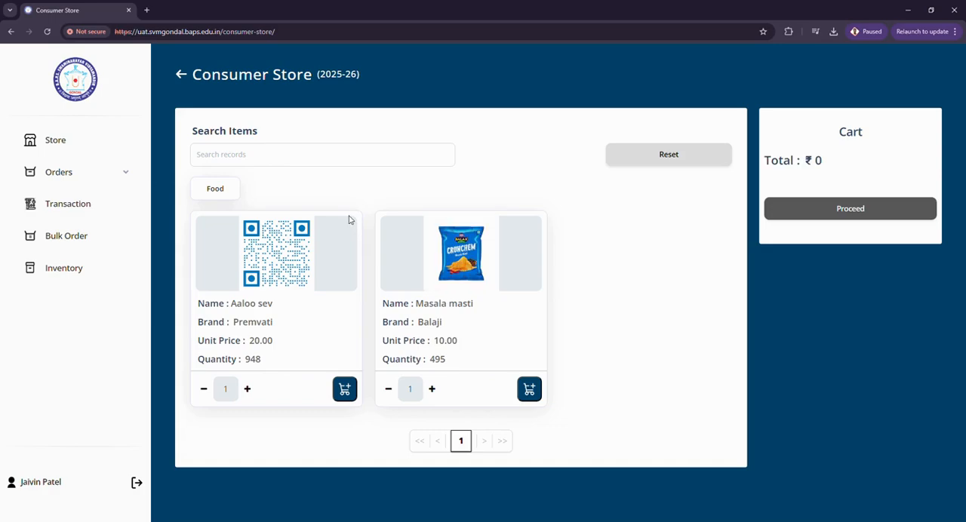
mouse_move(52, 145)
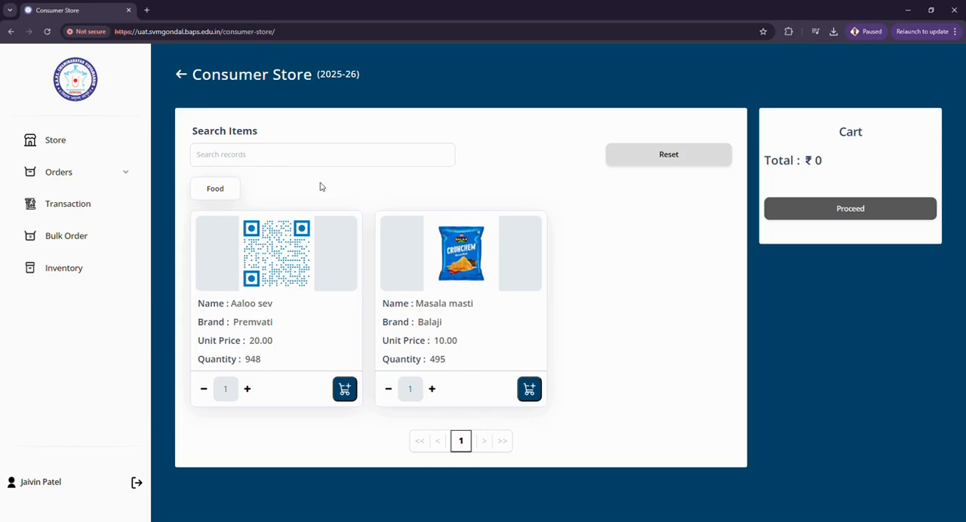
click(323, 154)
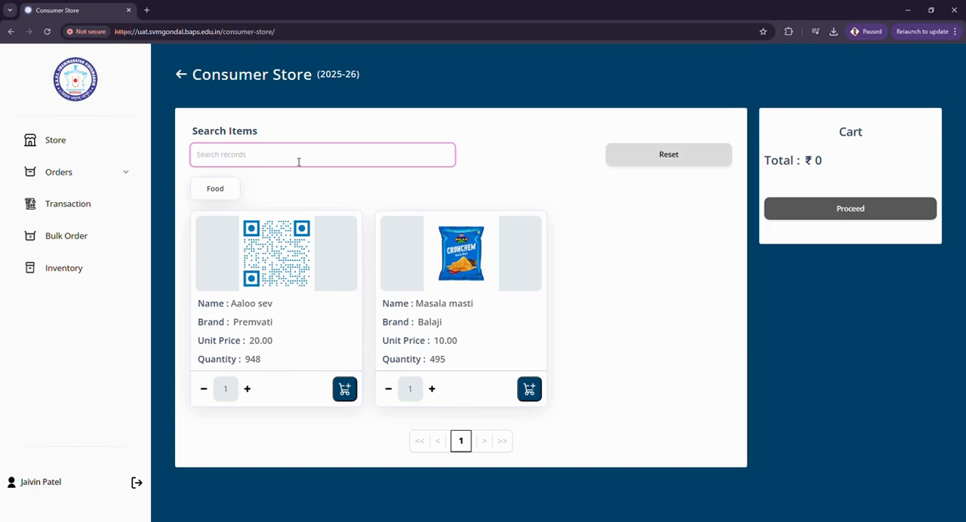
mouse_move(350, 298)
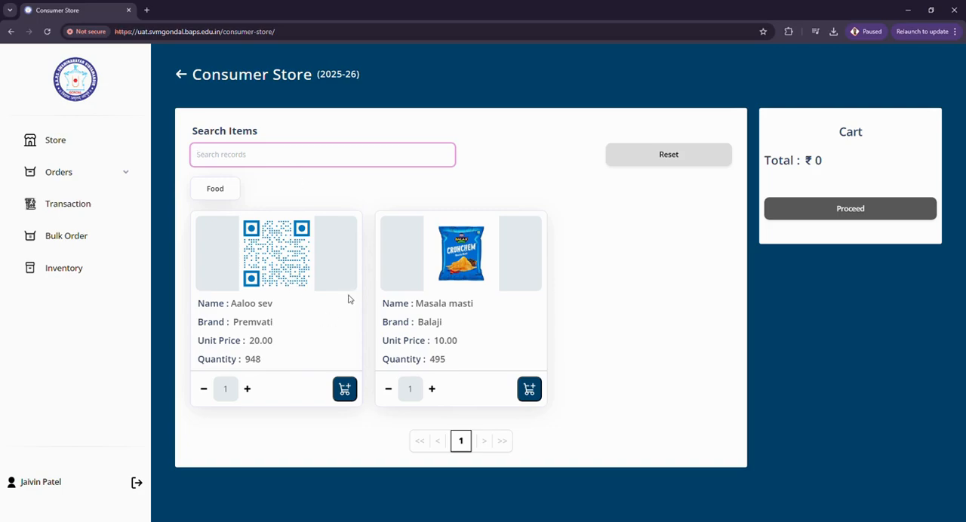
click(58, 171)
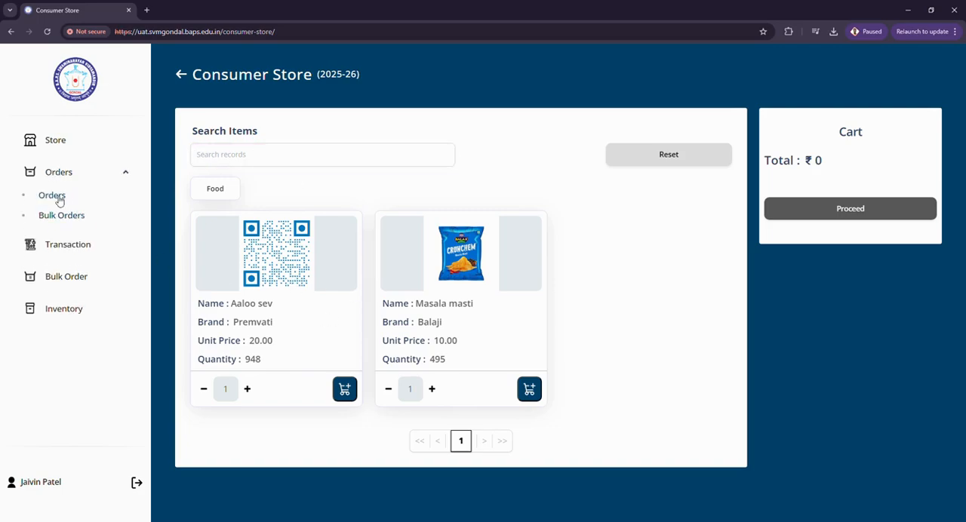
Visit the Orders list, then open Bulk Orders and search by bulk order ID
click(52, 195)
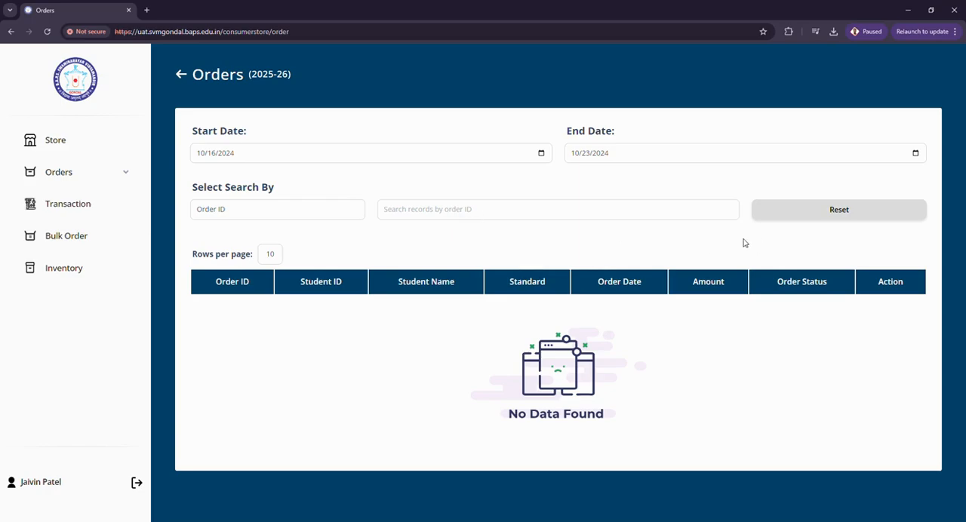
click(59, 171)
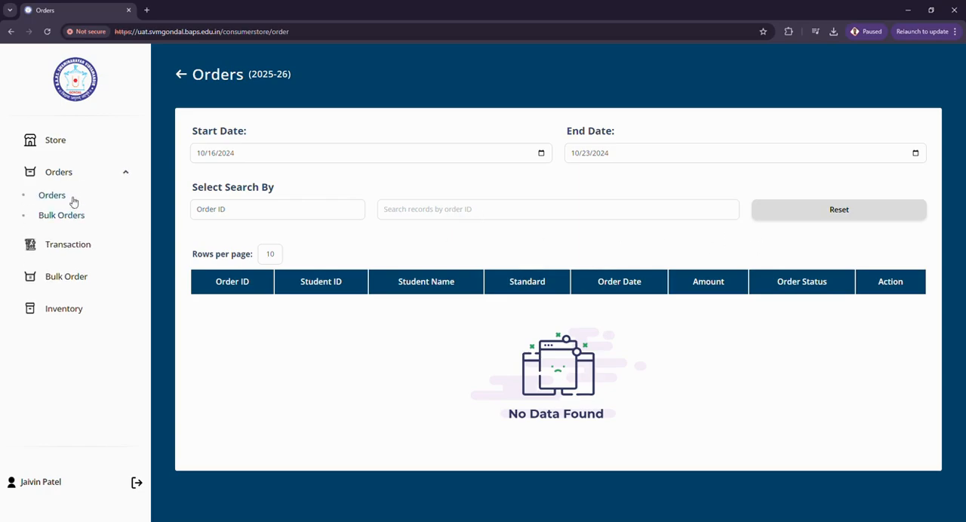
click(61, 215)
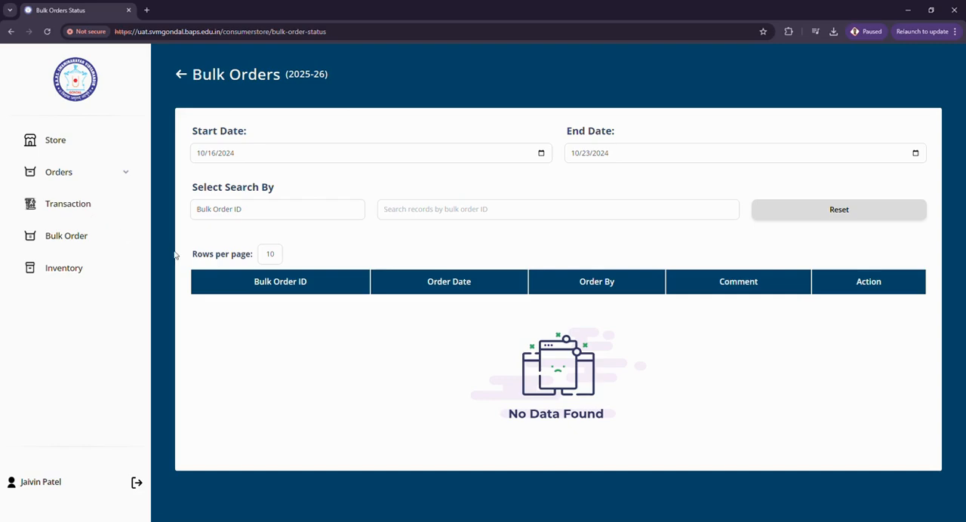
mouse_move(268, 157)
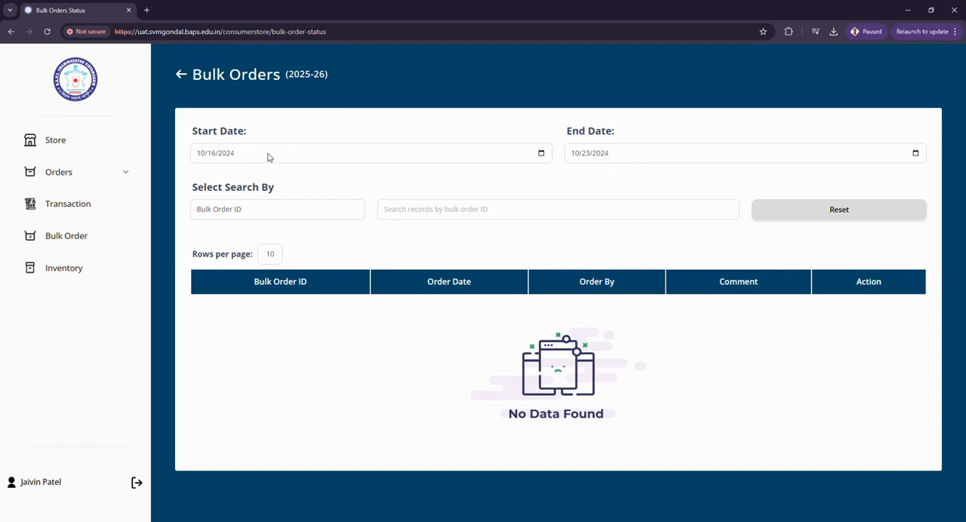
click(276, 209)
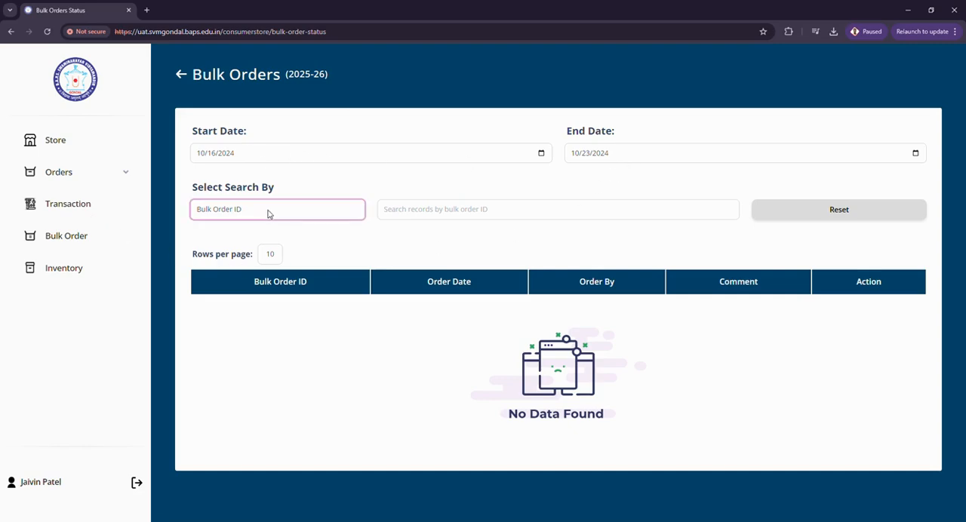
mouse_move(456, 219)
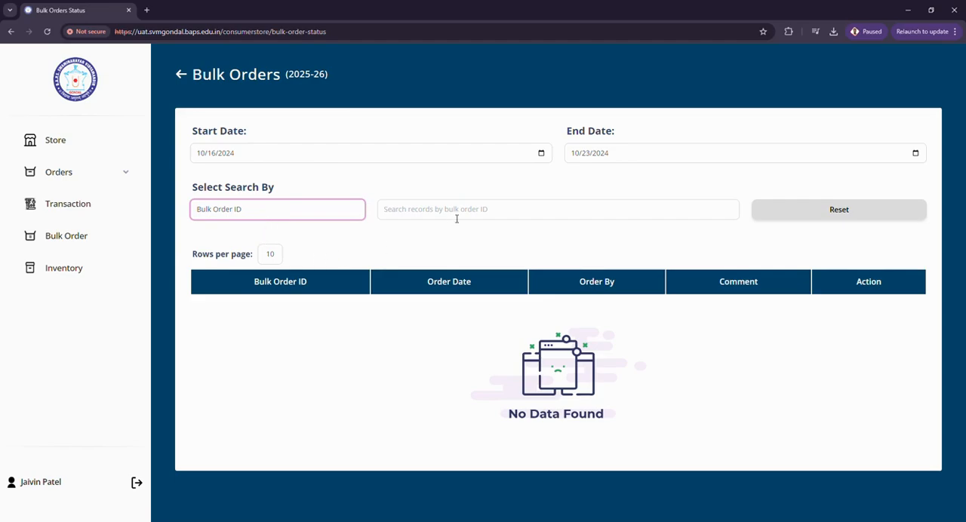
click(557, 209)
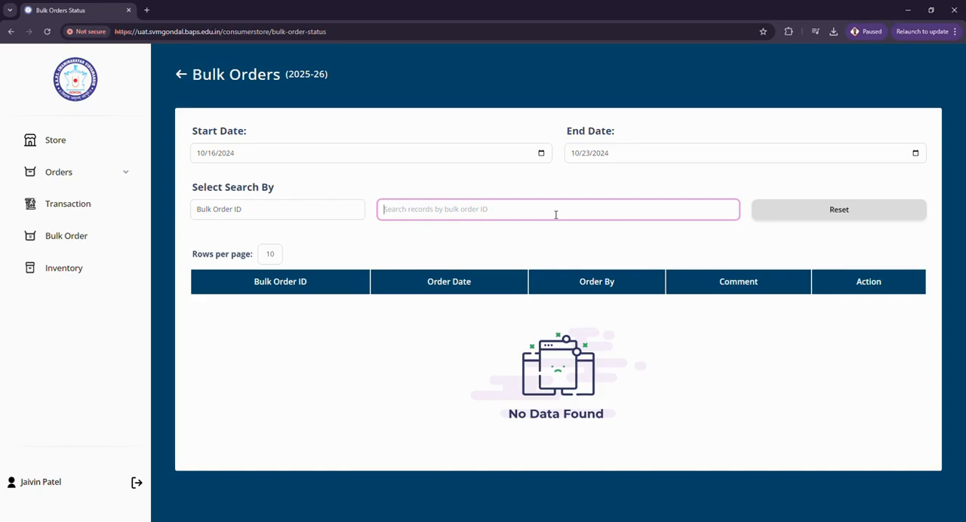
mouse_move(451, 338)
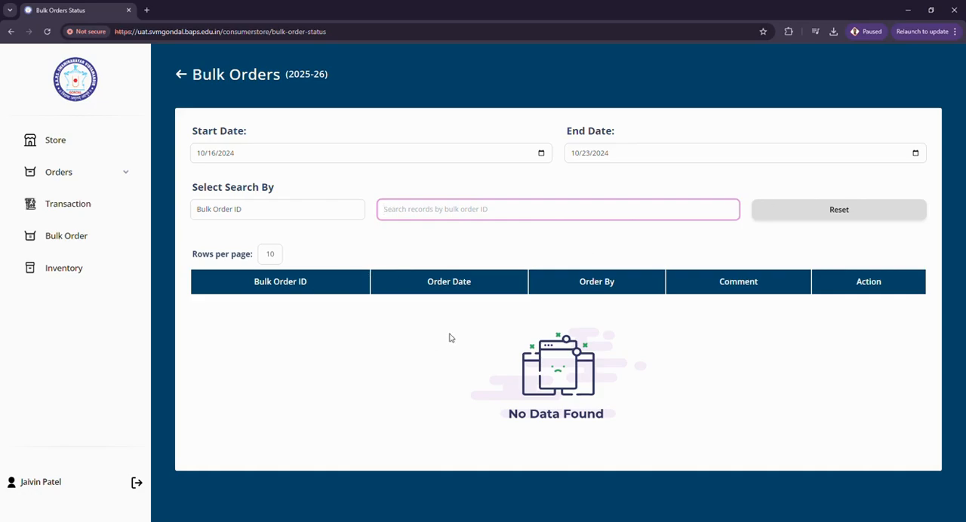
Open the Transaction page showing ₹0.00 credited and no transactions
click(68, 204)
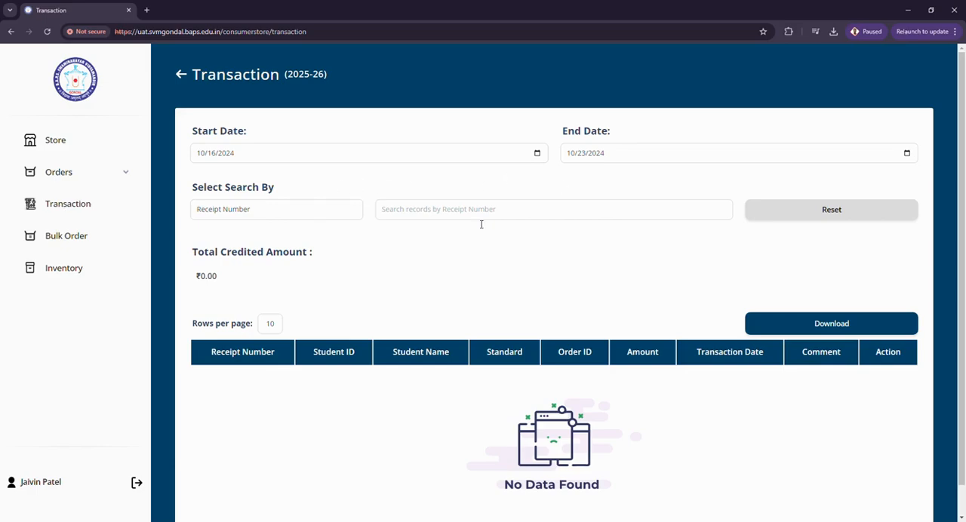
mouse_move(273, 206)
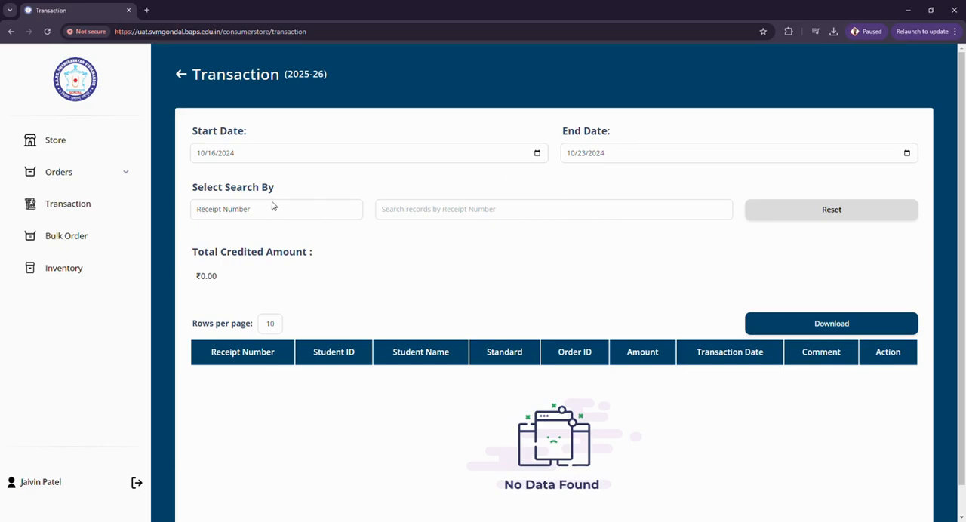
mouse_move(435, 326)
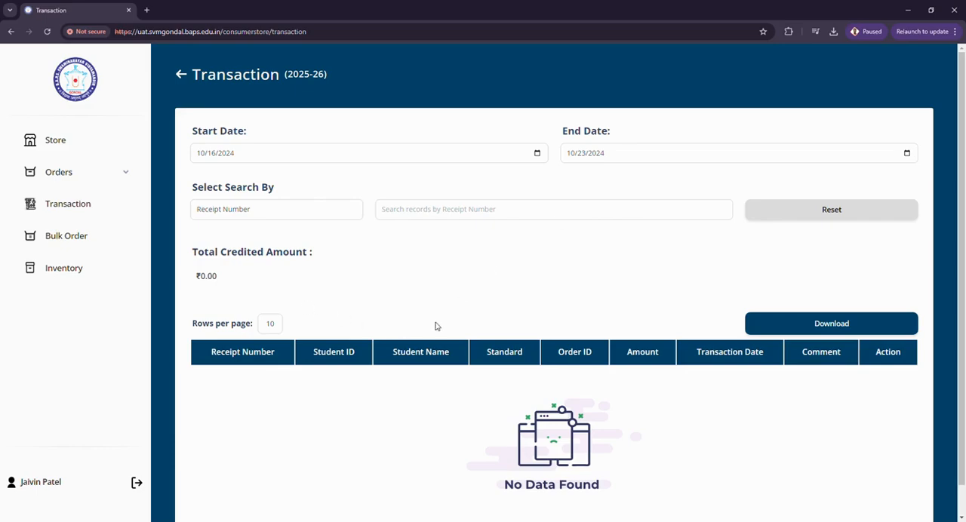
mouse_move(337, 304)
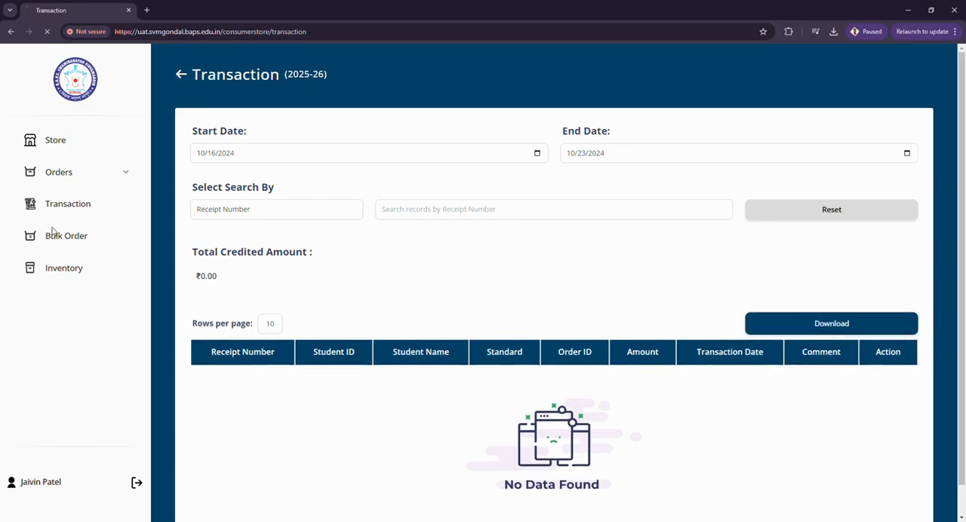
click(66, 235)
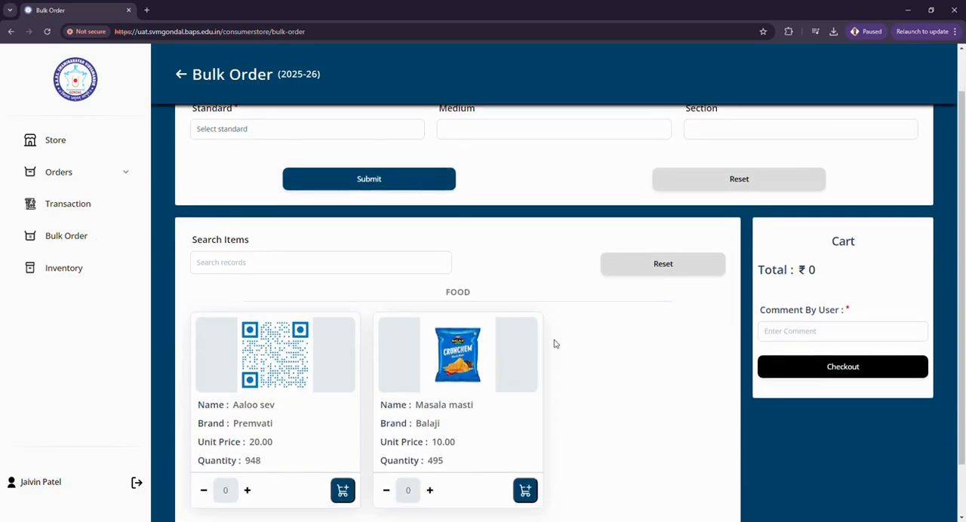
click(368, 179)
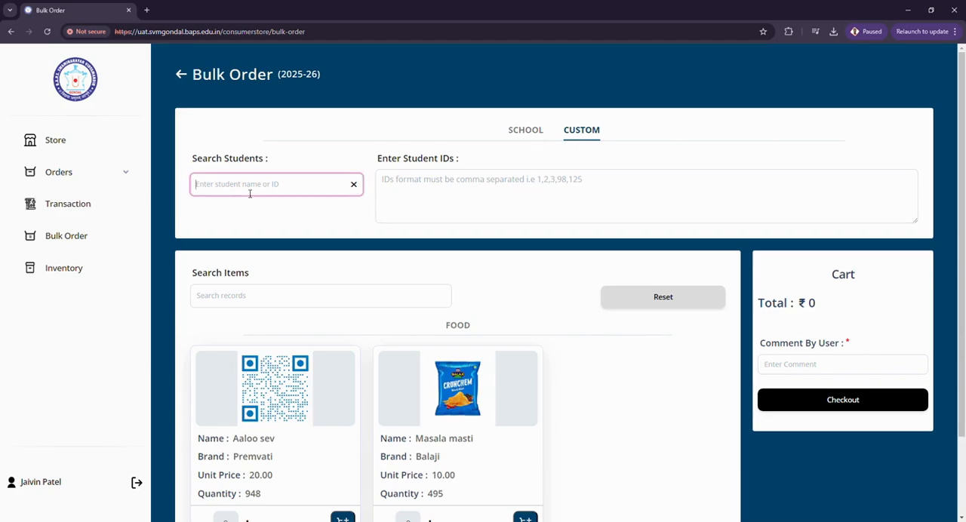
scroll(down, 3)
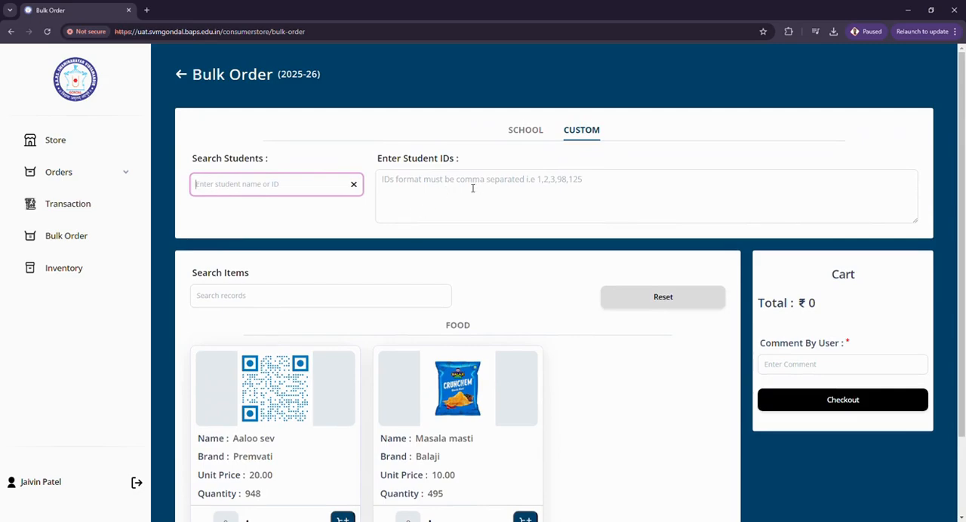
mouse_move(113, 252)
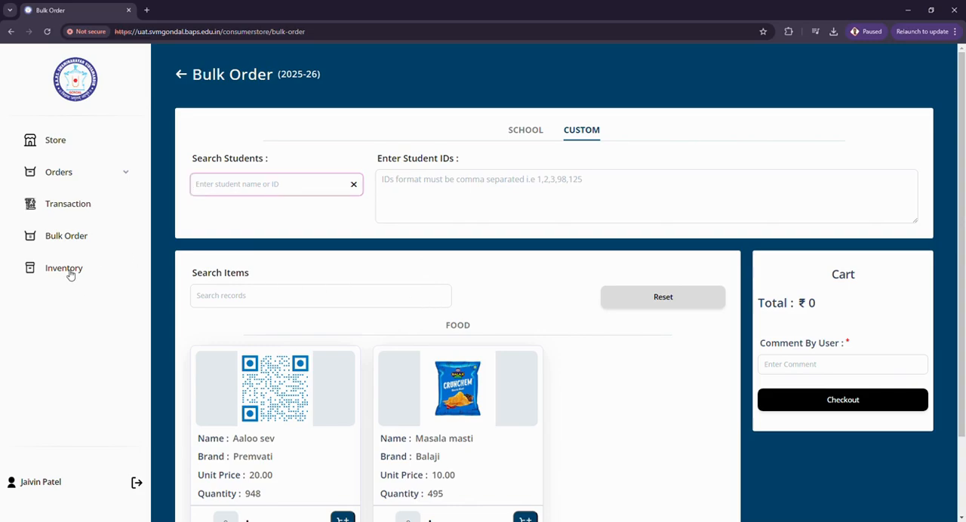
Open Inventory listing Aaloo sev (stock 948) and Masala masti (stock 495)
click(64, 268)
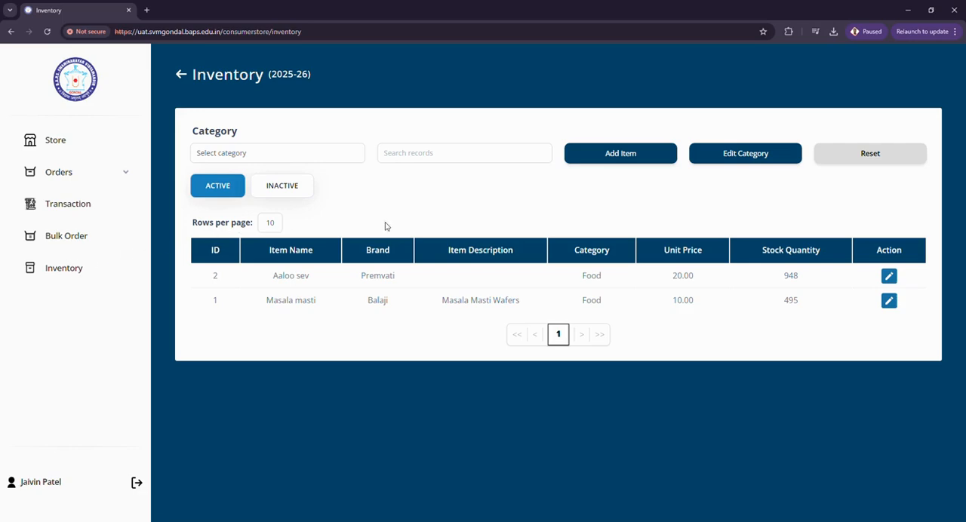
click(620, 153)
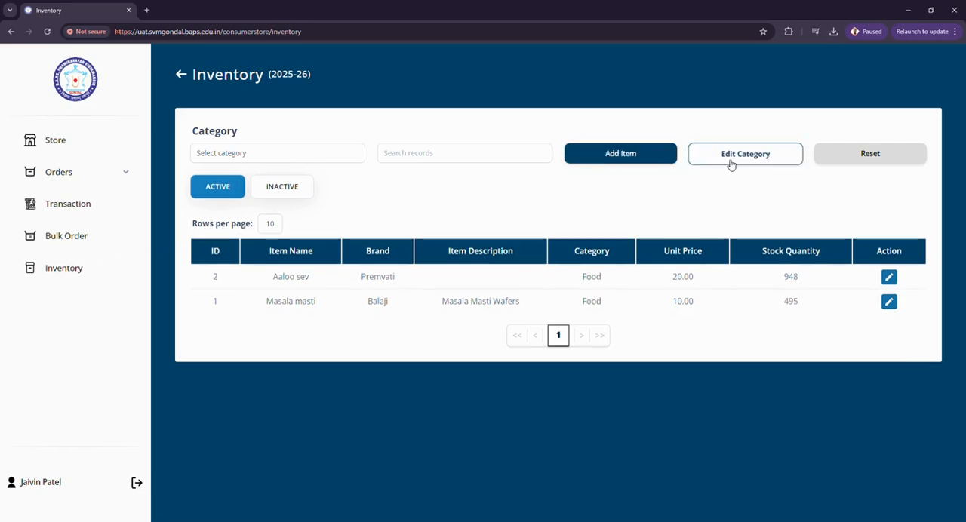
mouse_move(674, 188)
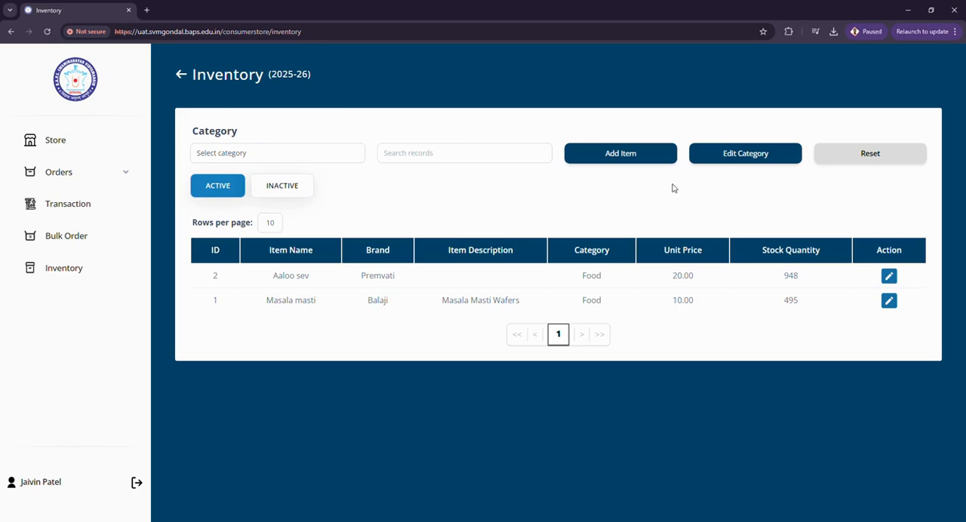
mouse_move(572, 190)
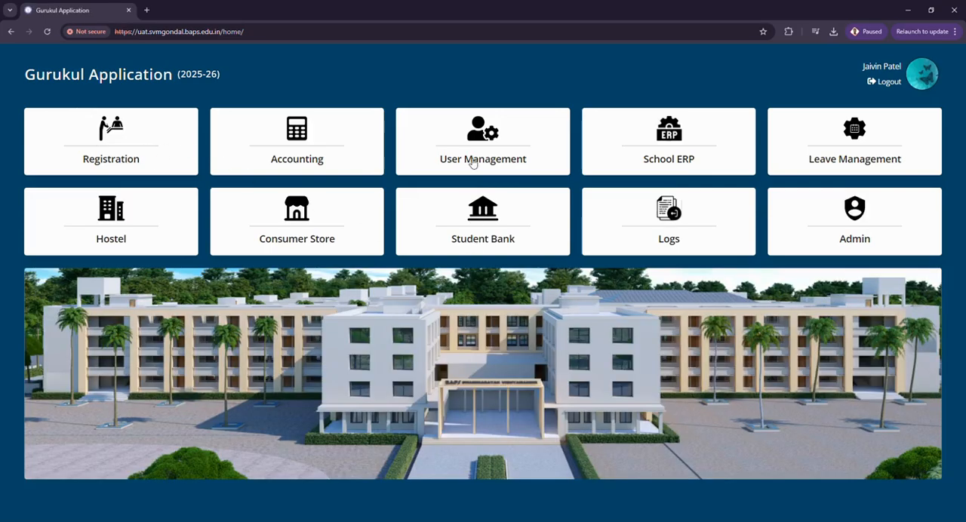
Open the User Management dashboard and its Users list, which shows no received requests
click(482, 142)
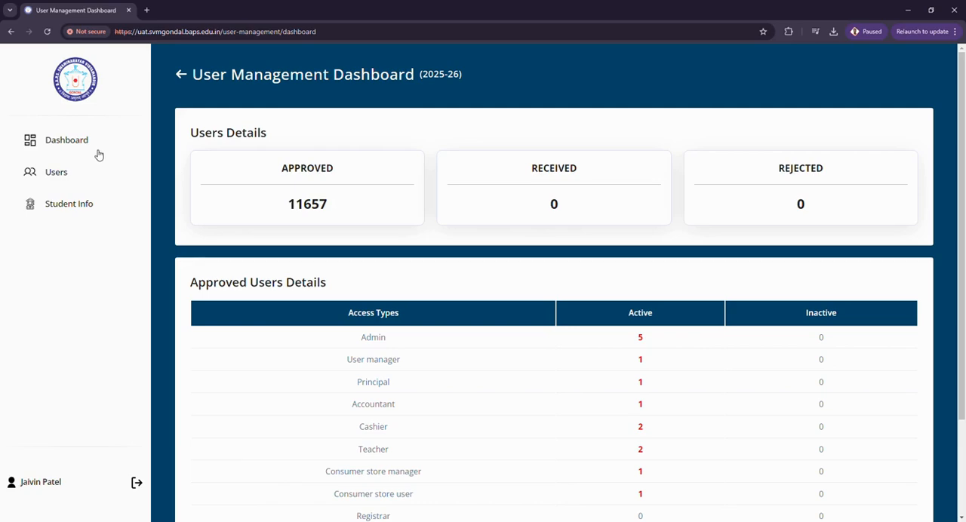
mouse_move(78, 144)
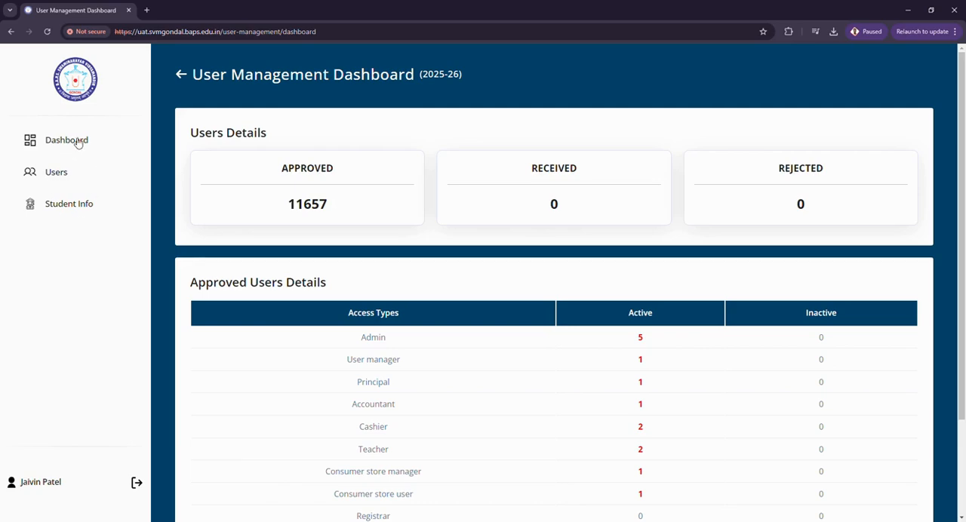
mouse_move(359, 166)
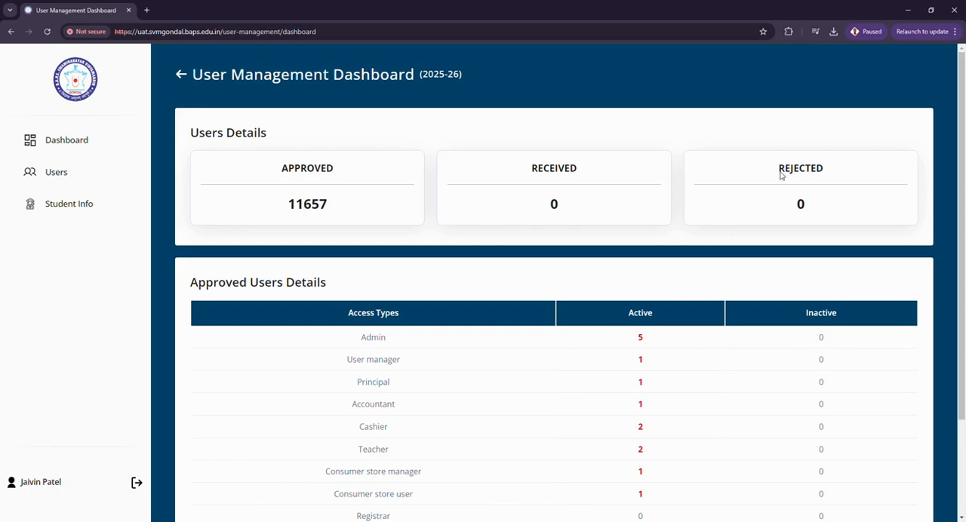
mouse_move(196, 226)
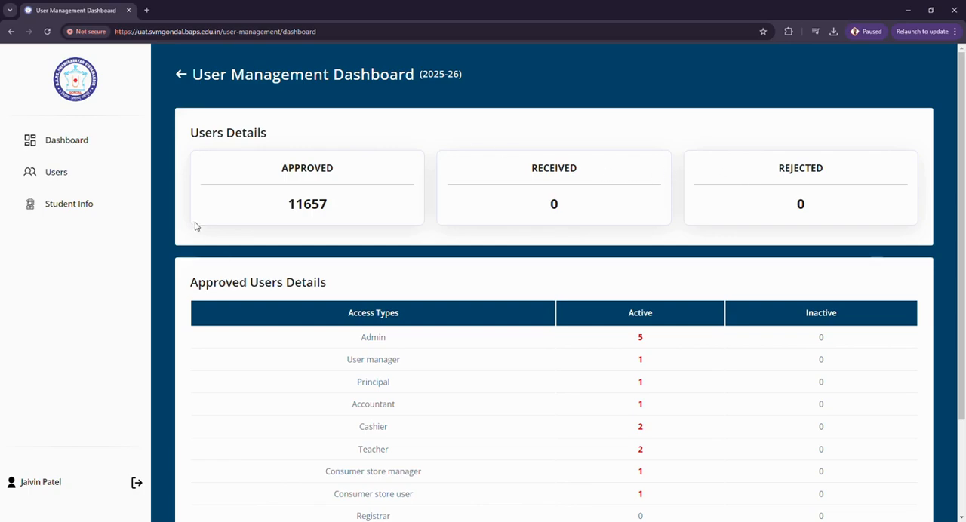
click(56, 172)
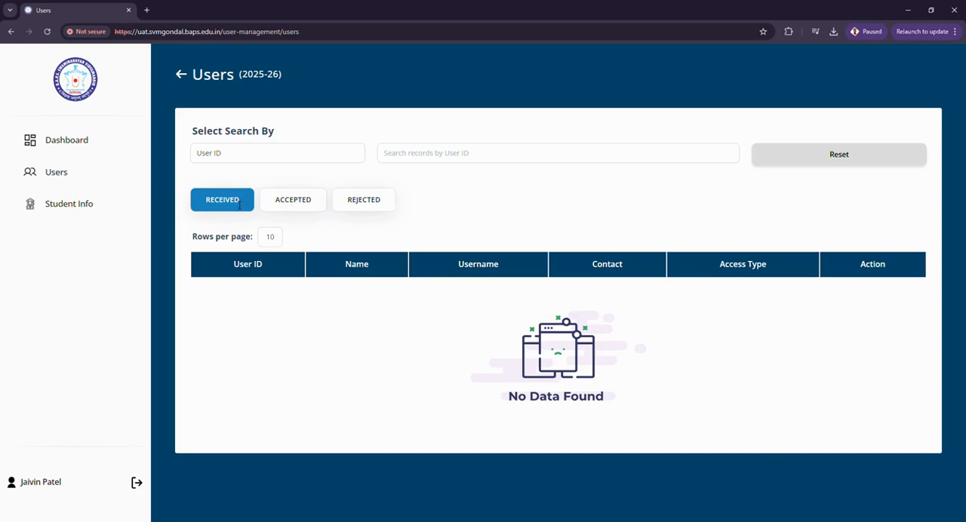
mouse_move(370, 294)
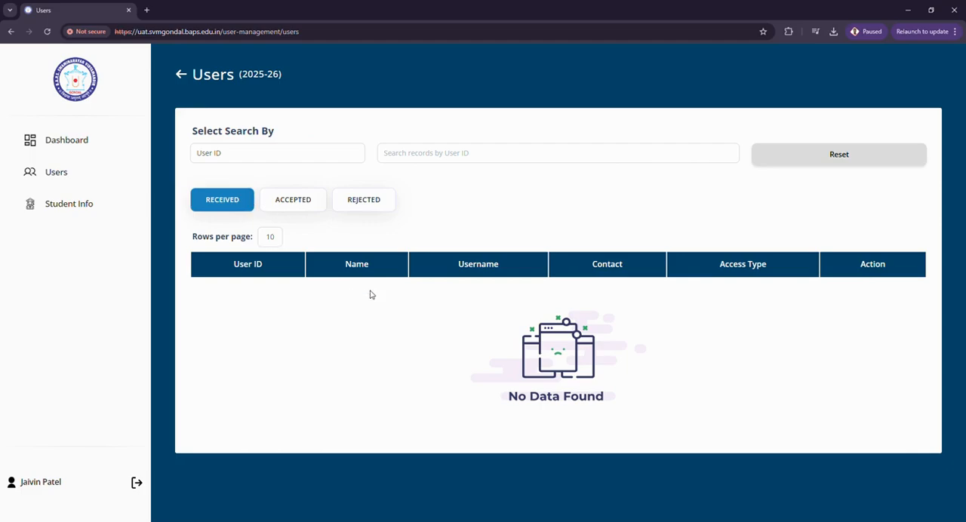
click(293, 199)
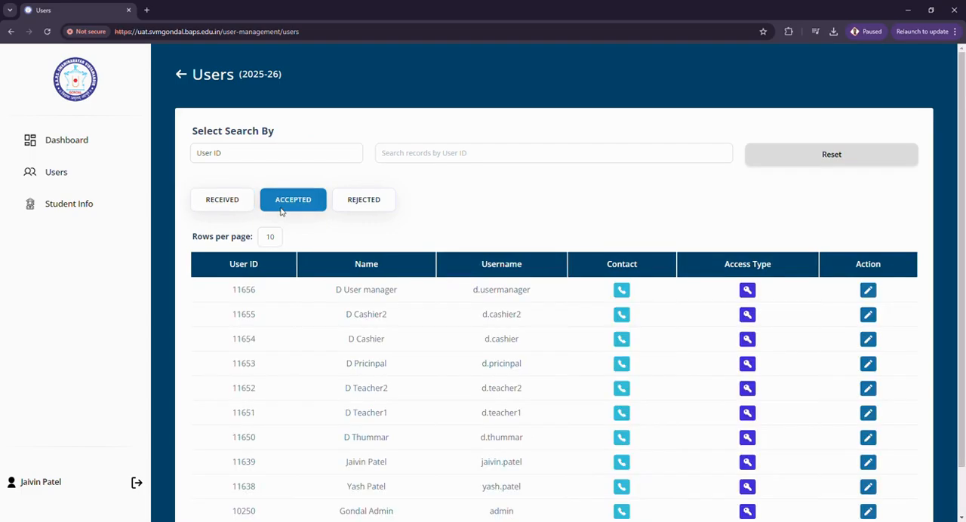
mouse_move(510, 243)
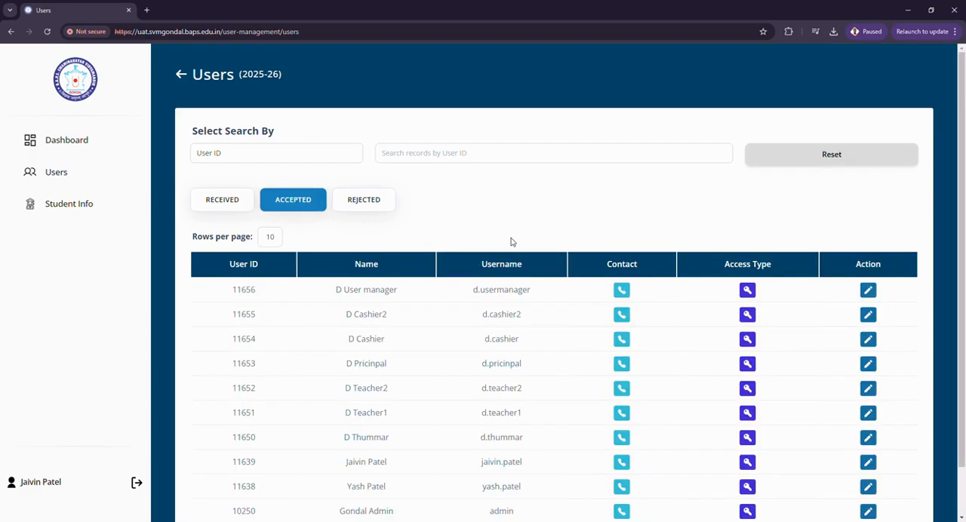
mouse_move(432, 371)
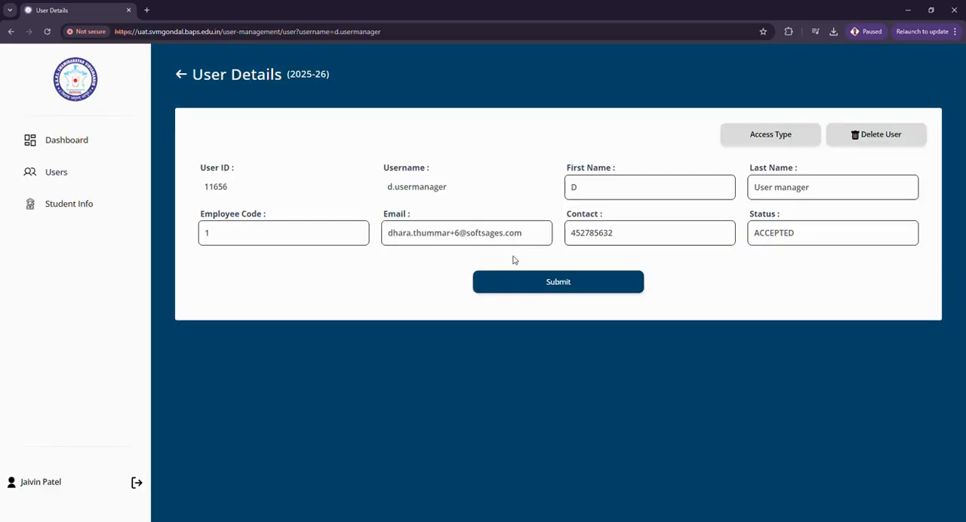
mouse_move(568, 217)
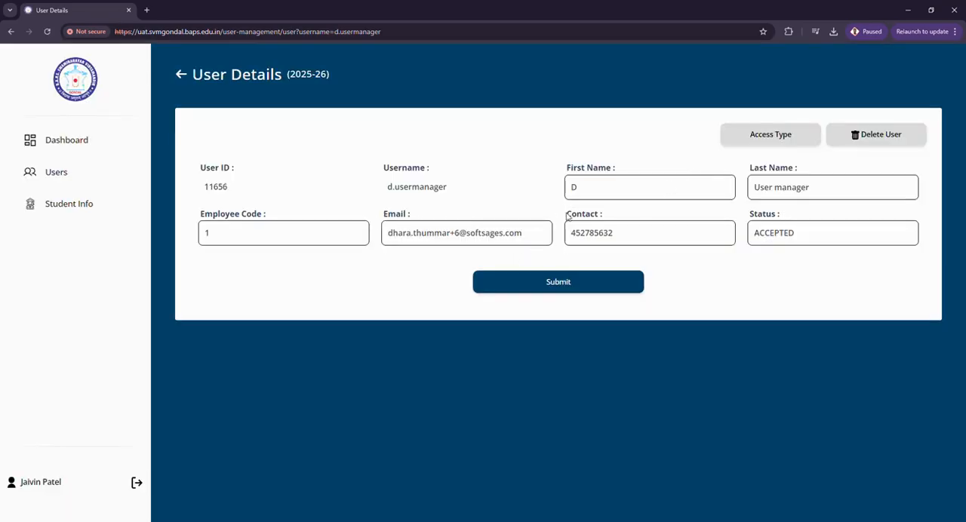
Open Access Type Management for d.usermanager, showing USER_MANAGER and CONSUMER_STORE_MANAGER access
click(770, 134)
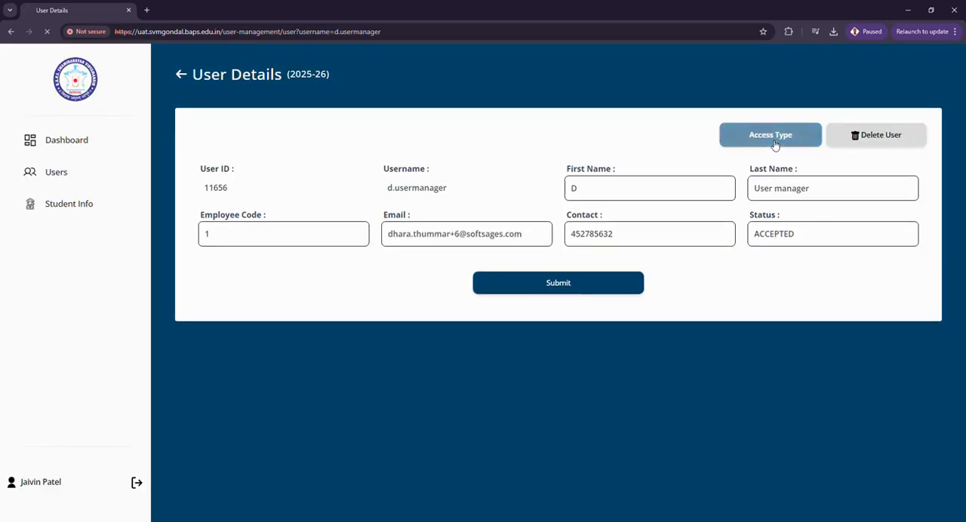
click(770, 134)
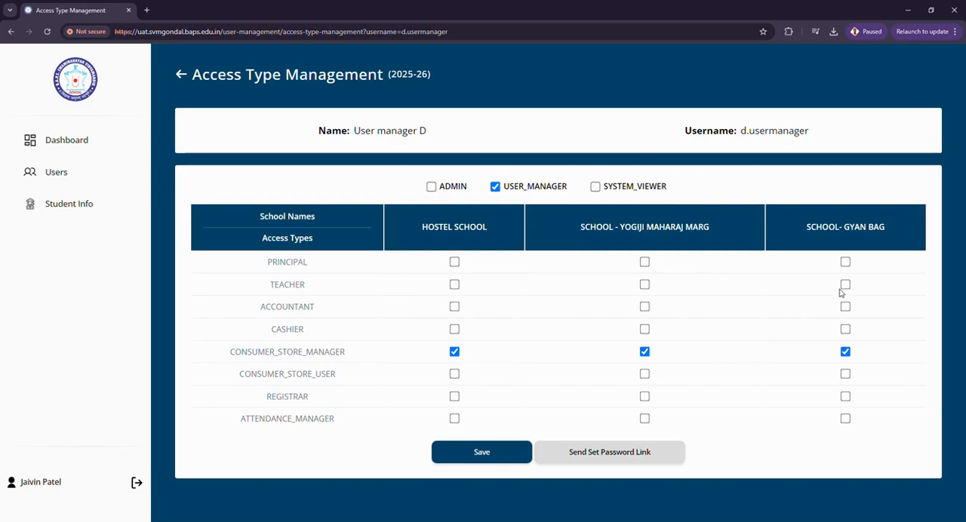
mouse_move(630, 263)
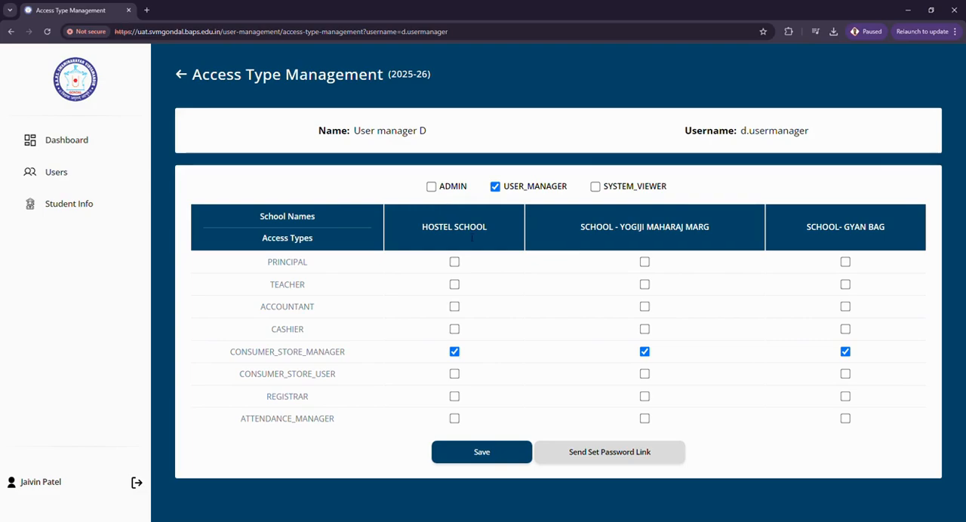
mouse_move(609, 452)
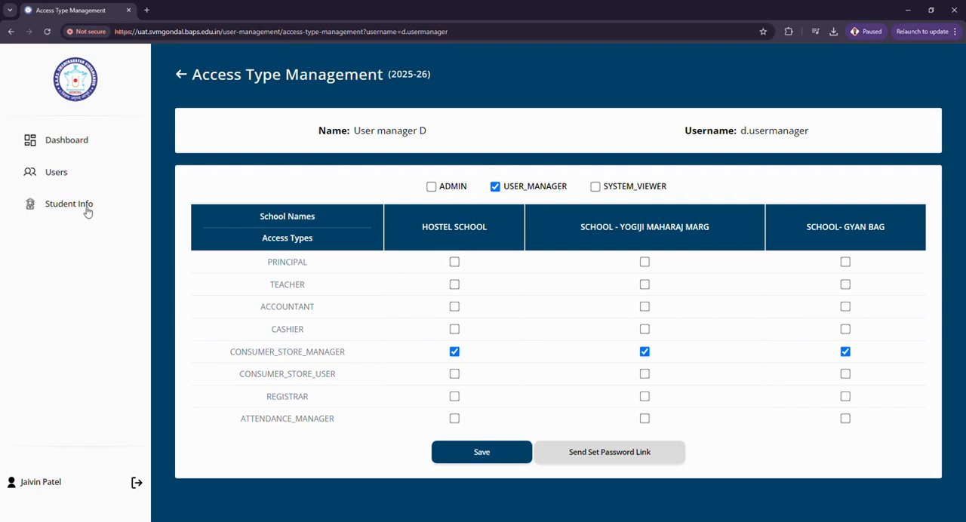
click(68, 204)
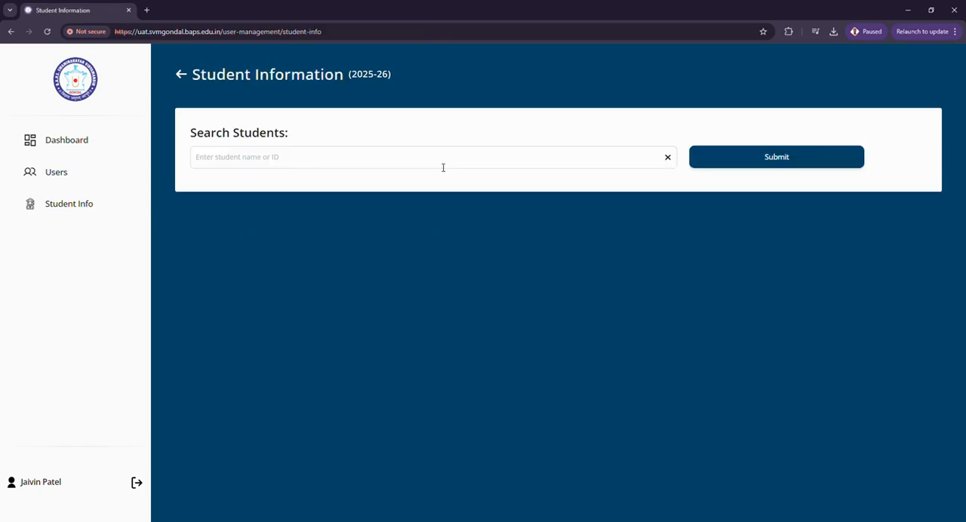
text(1))
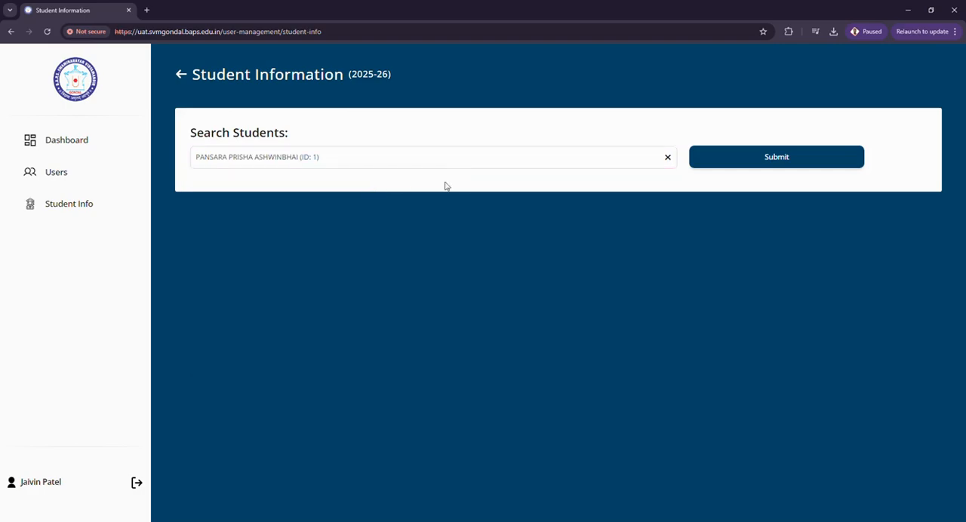
click(776, 156)
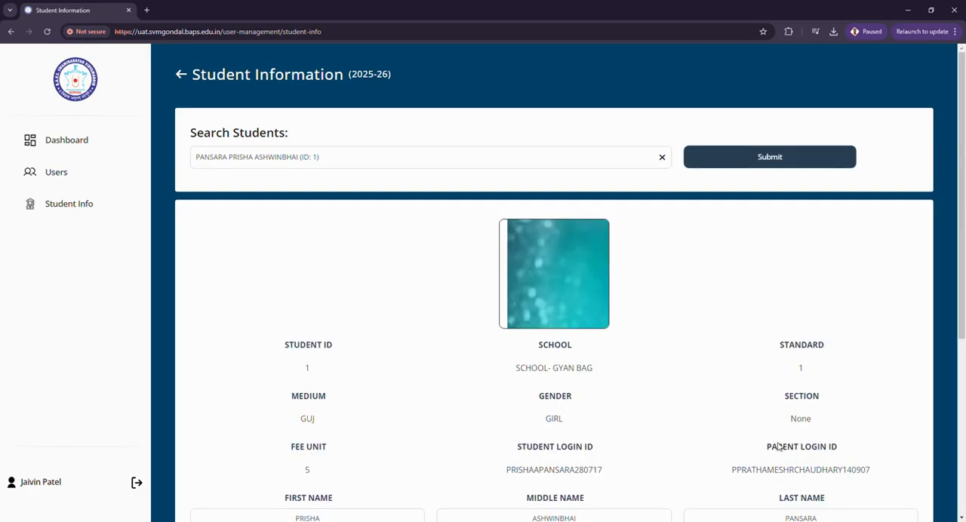
scroll(down, 3)
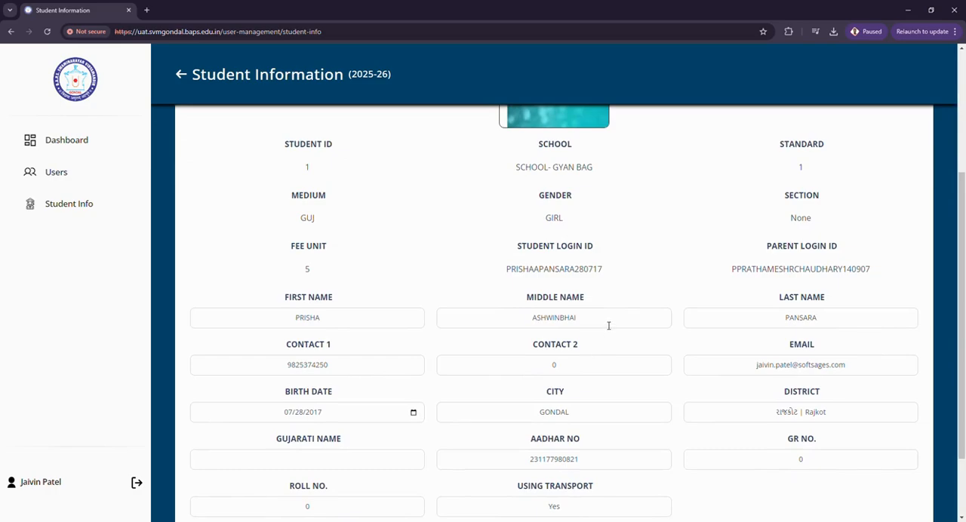
scroll(down, 3)
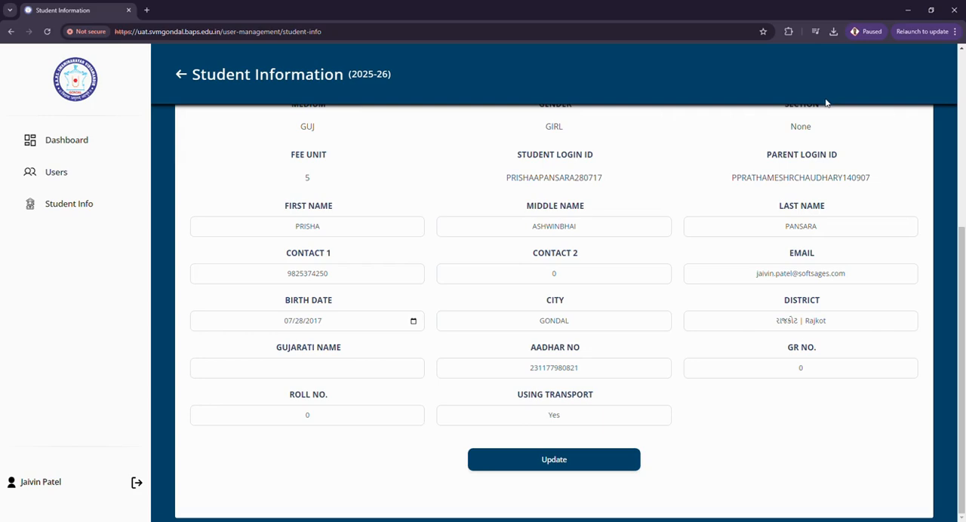
mouse_move(821, 110)
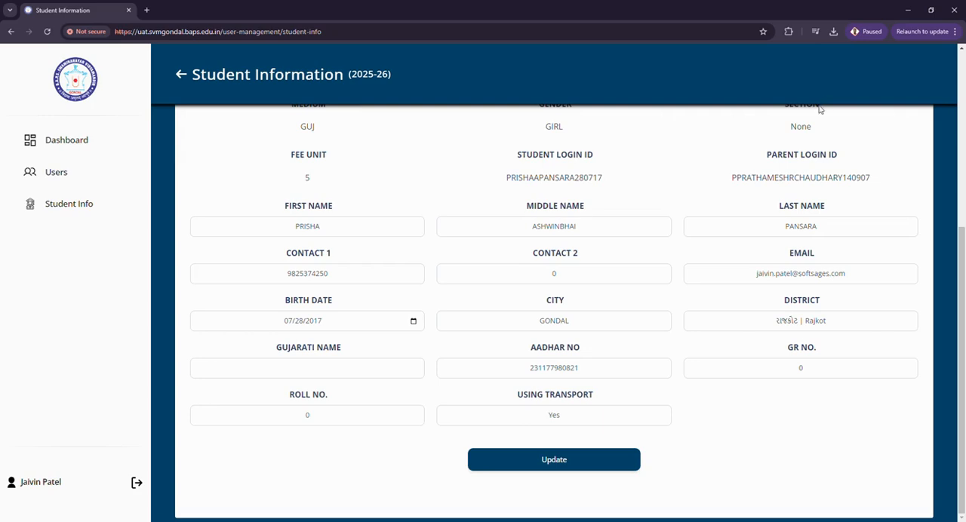
mouse_move(899, 88)
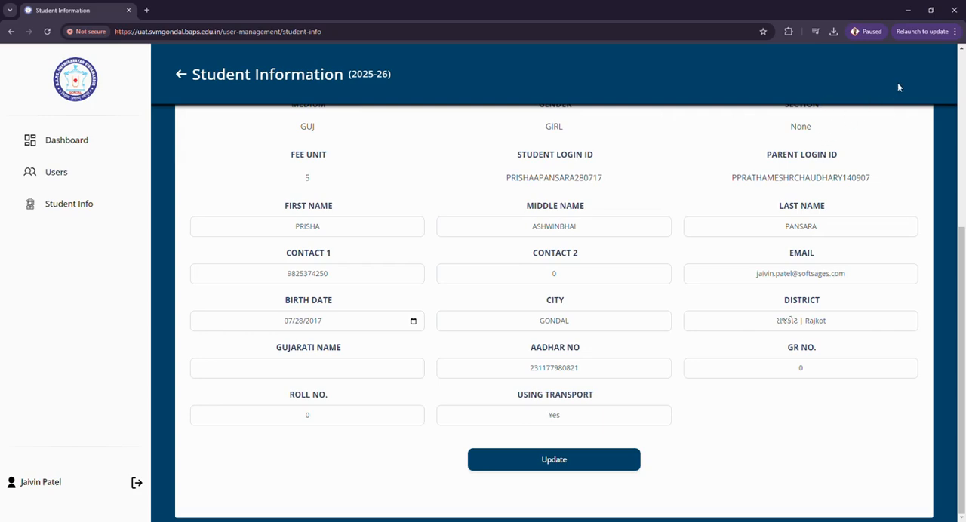